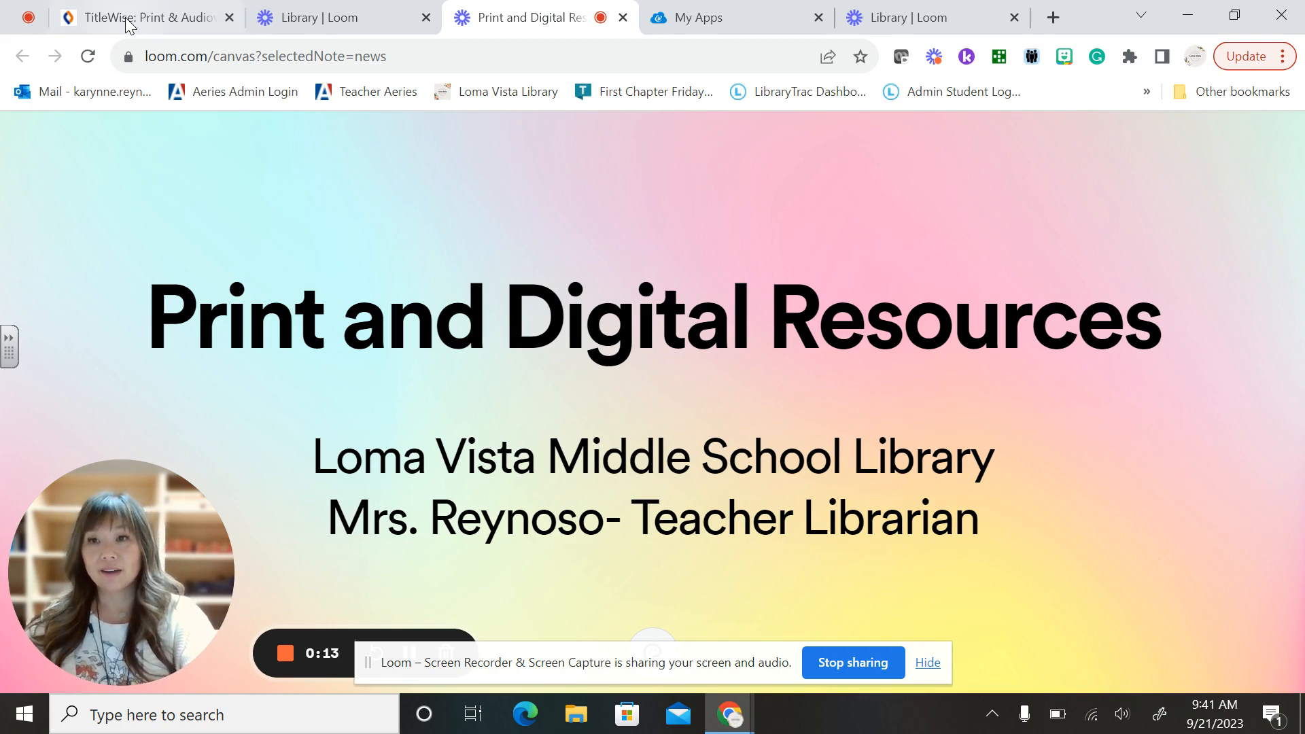
- Show the Print & Audiovisual report's Fiction & Nonfiction section: 13,603 items, 50/50 split, average ages 2009 and 2005
{"action": "left_click", "coordinate": [146, 16]}
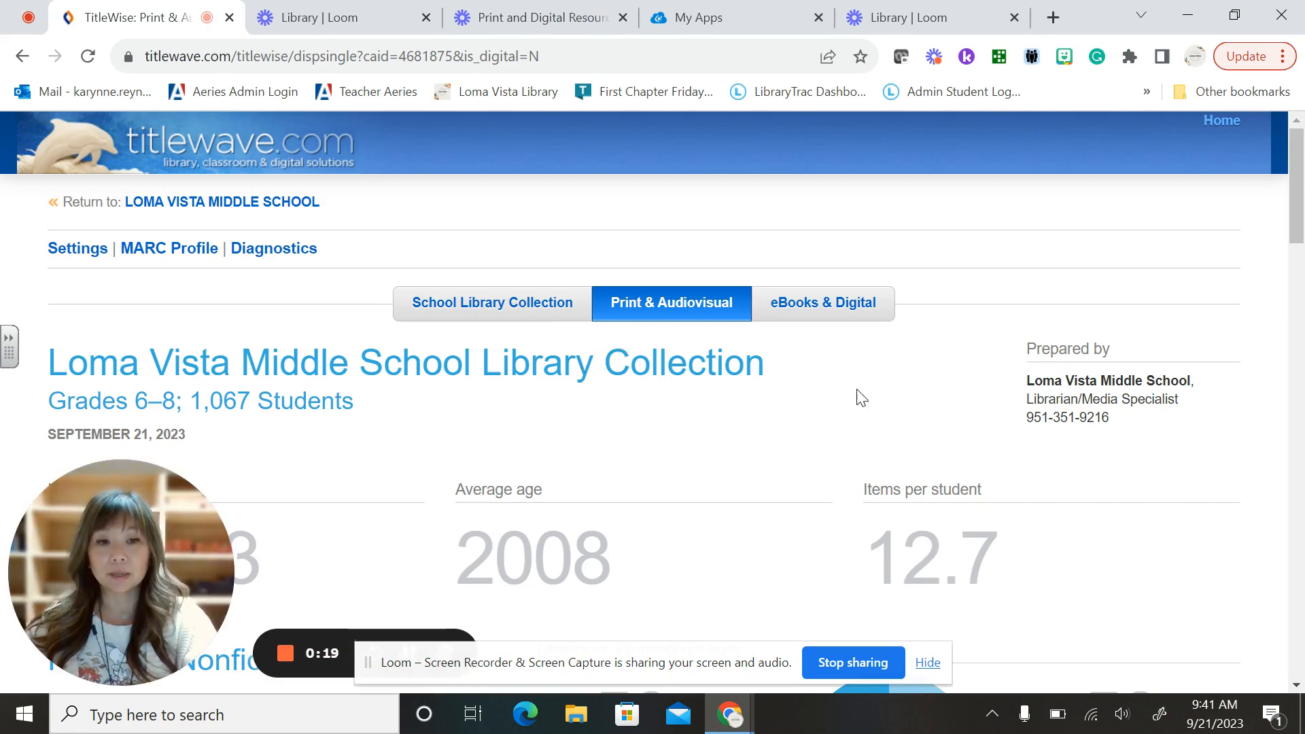
{"action": "scroll", "scroll_direction": "down", "scroll_amount": 3}
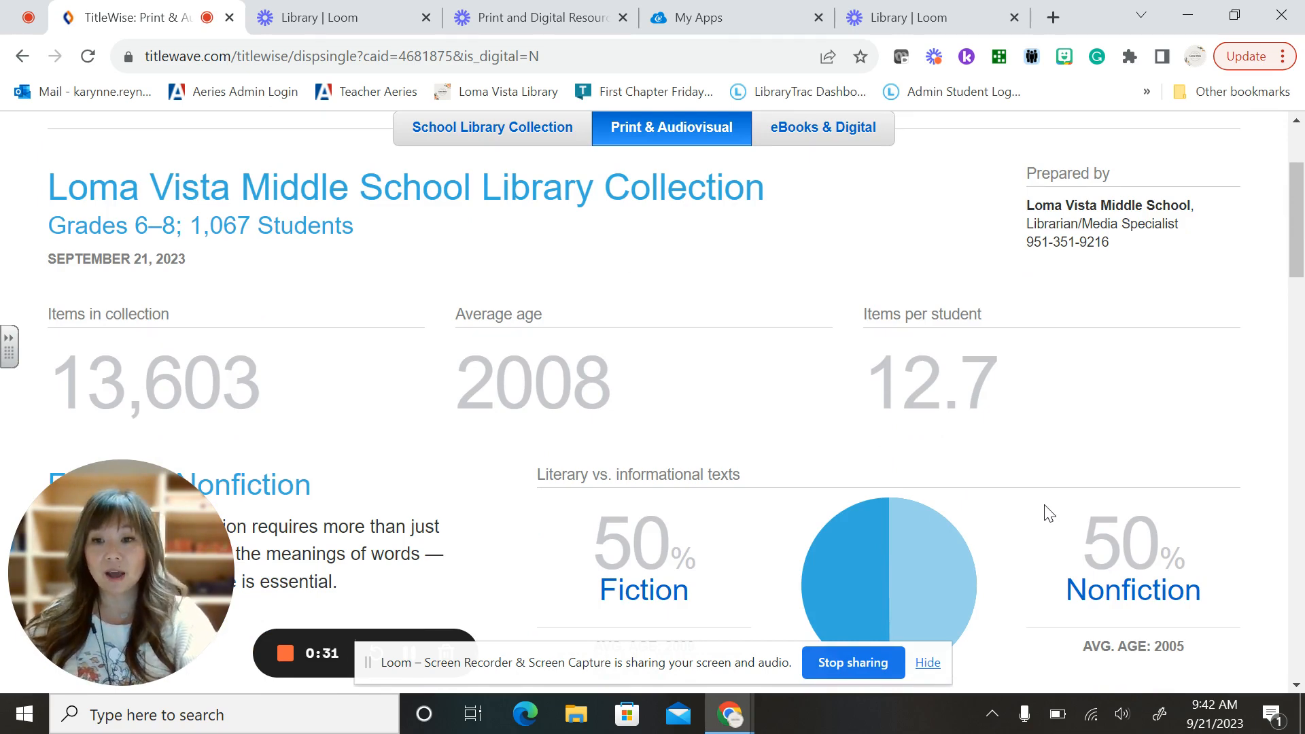
{"action": "scroll", "scroll_direction": "down", "scroll_amount": 3}
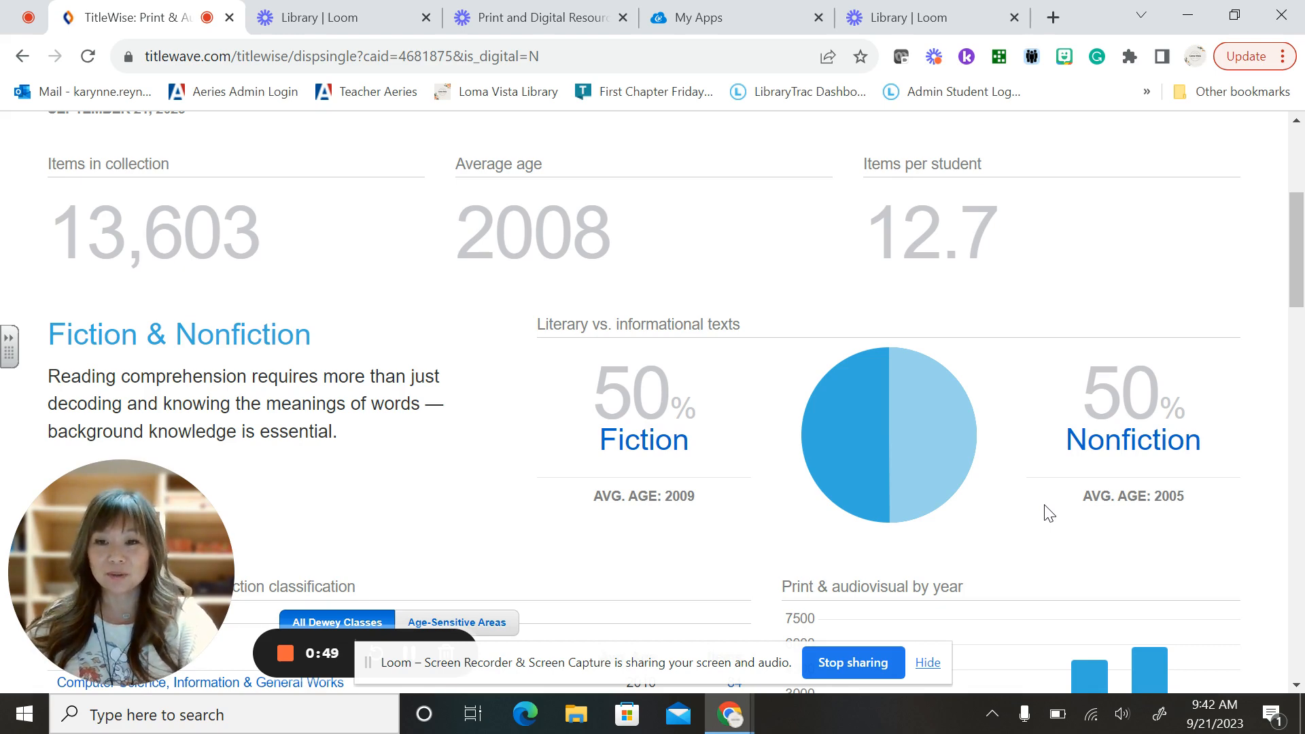
- Bring the nonfiction classification table (5,648 items), the by-year chart and the 46% aged / 12% 2018-and-newer figures into view
{"action": "scroll", "scroll_direction": "down", "scroll_amount": 3}
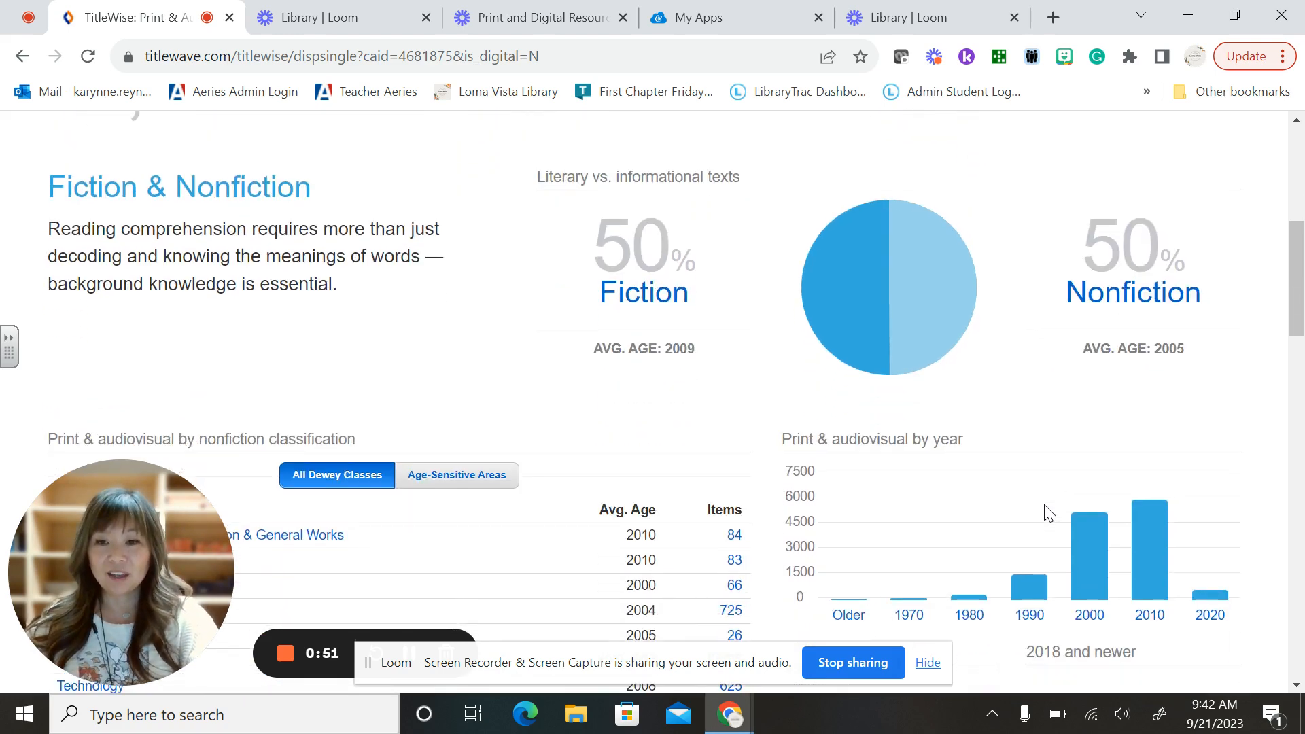
{"action": "scroll", "scroll_direction": "down", "scroll_amount": 3}
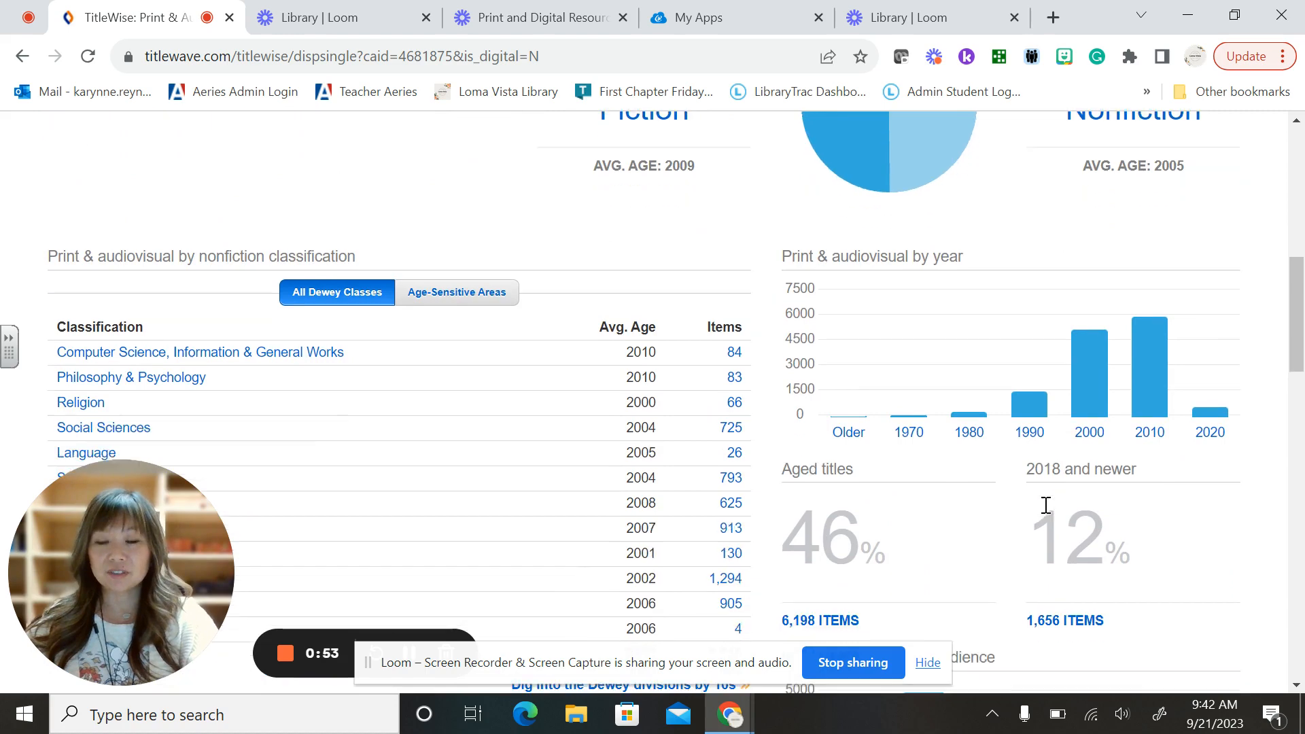
{"action": "scroll", "scroll_direction": "down", "scroll_amount": 3}
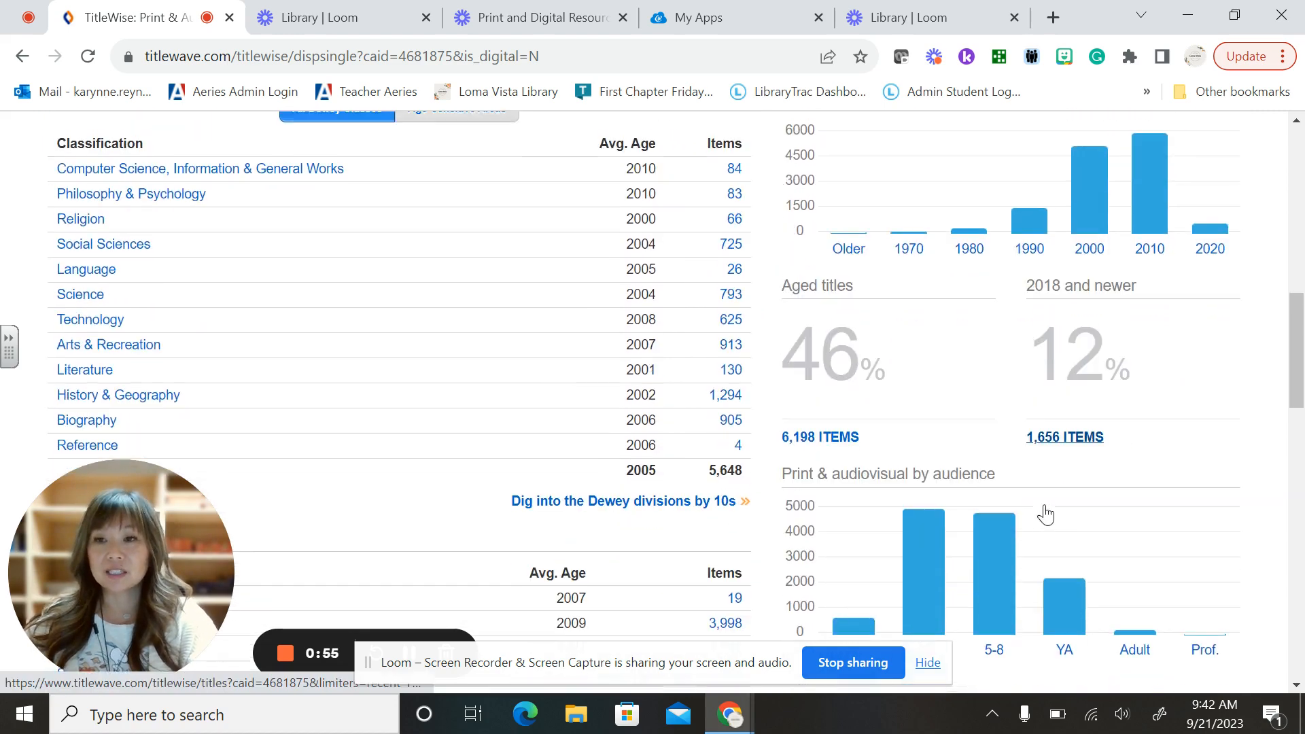
{"action": "scroll", "scroll_direction": "down", "scroll_amount": 3}
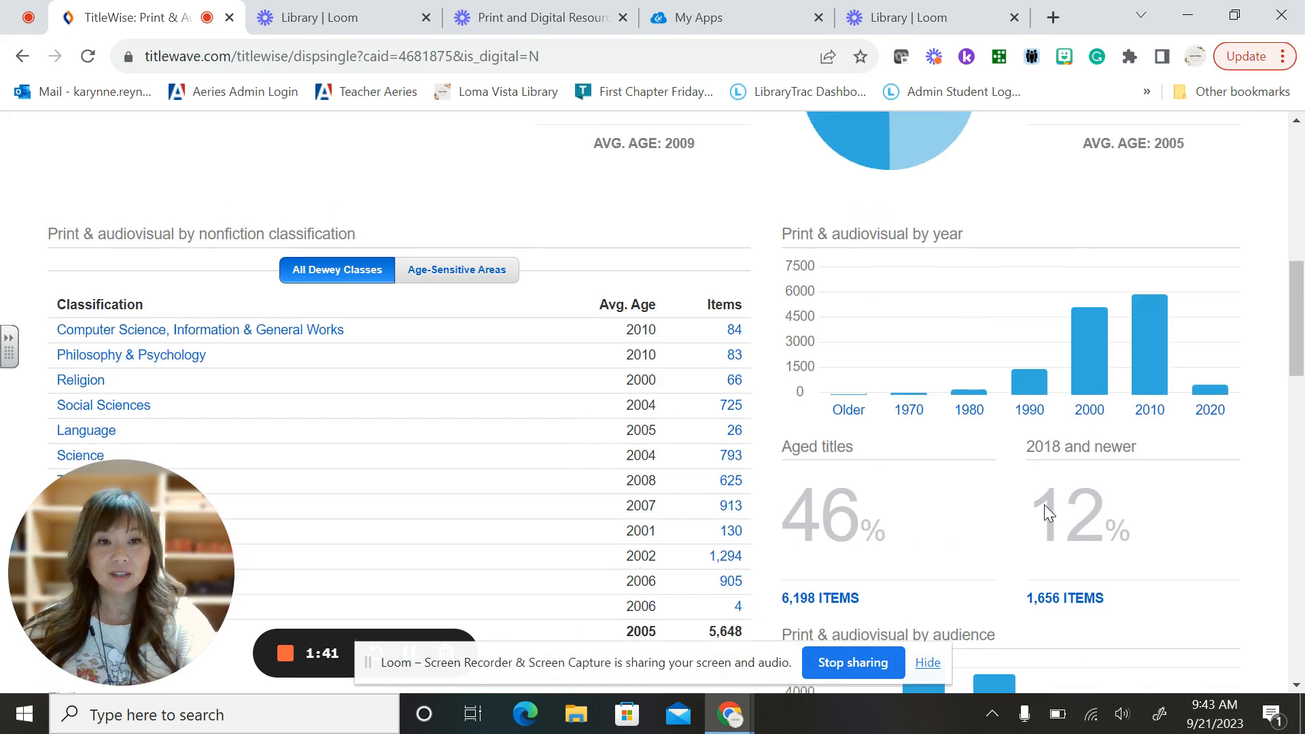
- Show the Fiction table (5,677 items), Other classifications (2,278) and the 4,169 diverse titles (31%) figure
{"action": "scroll", "scroll_direction": "down", "scroll_amount": 3}
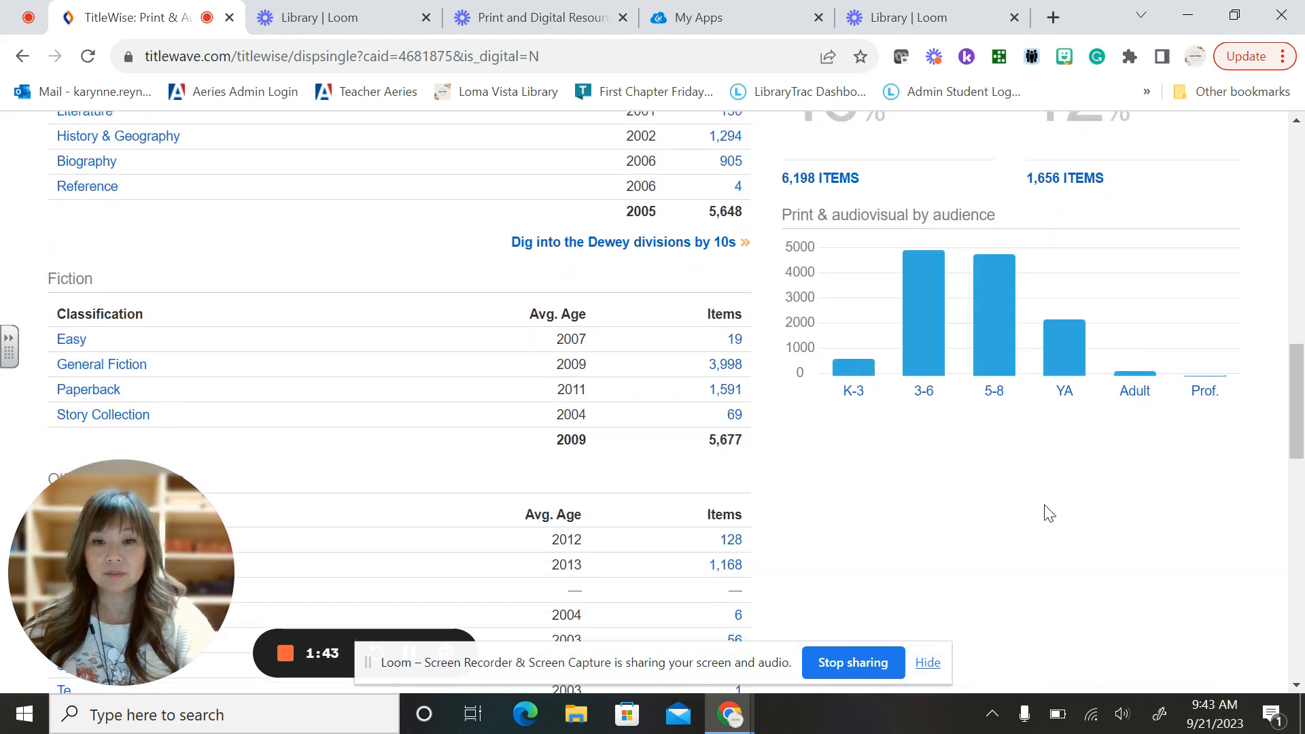
{"action": "scroll", "scroll_direction": "down", "scroll_amount": 3}
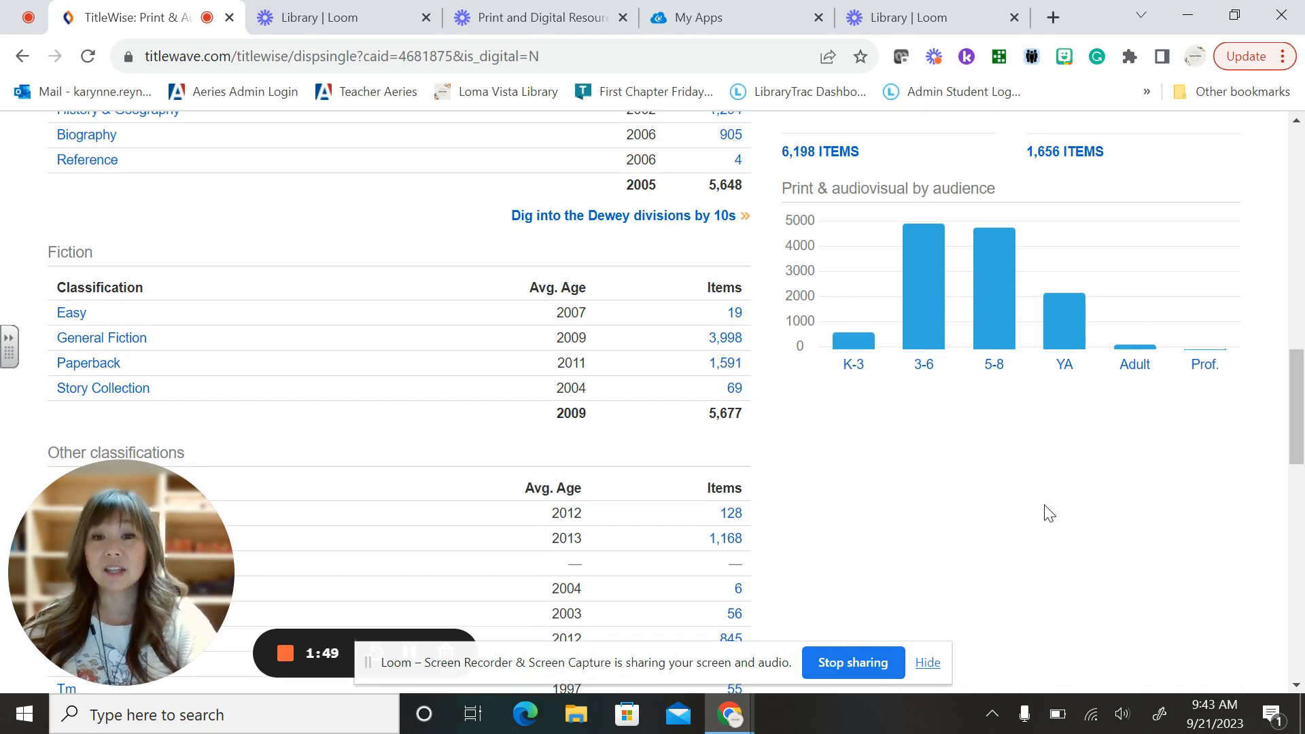
{"action": "scroll", "scroll_direction": "down", "scroll_amount": 3}
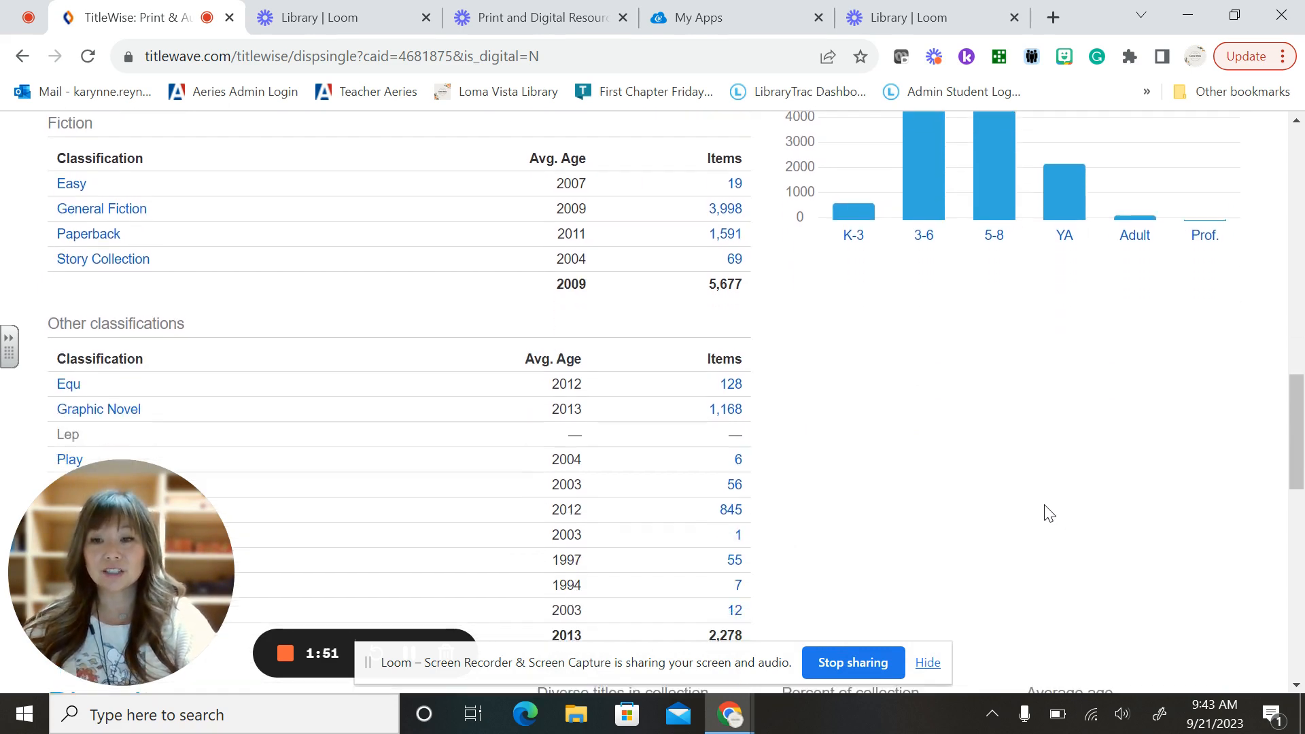
{"action": "scroll", "scroll_direction": "down", "scroll_amount": 3}
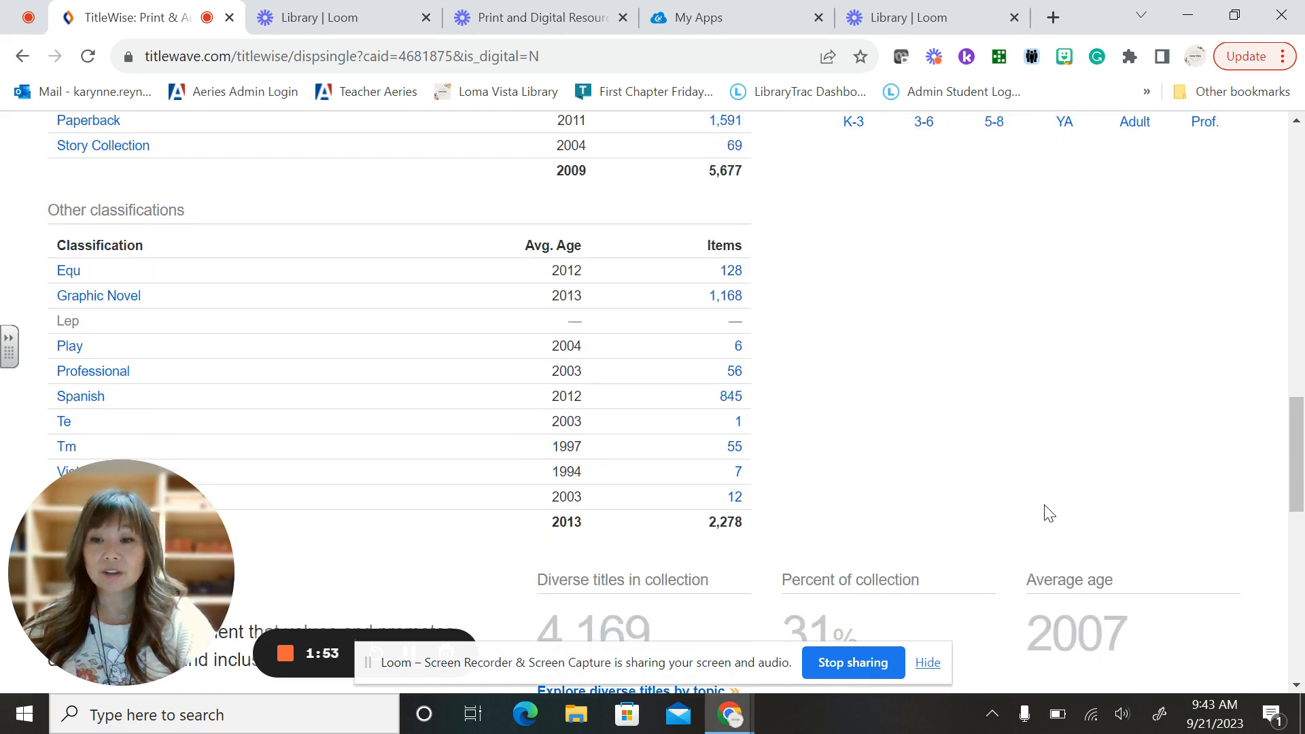
{"action": "scroll", "scroll_direction": "down", "scroll_amount": 3}
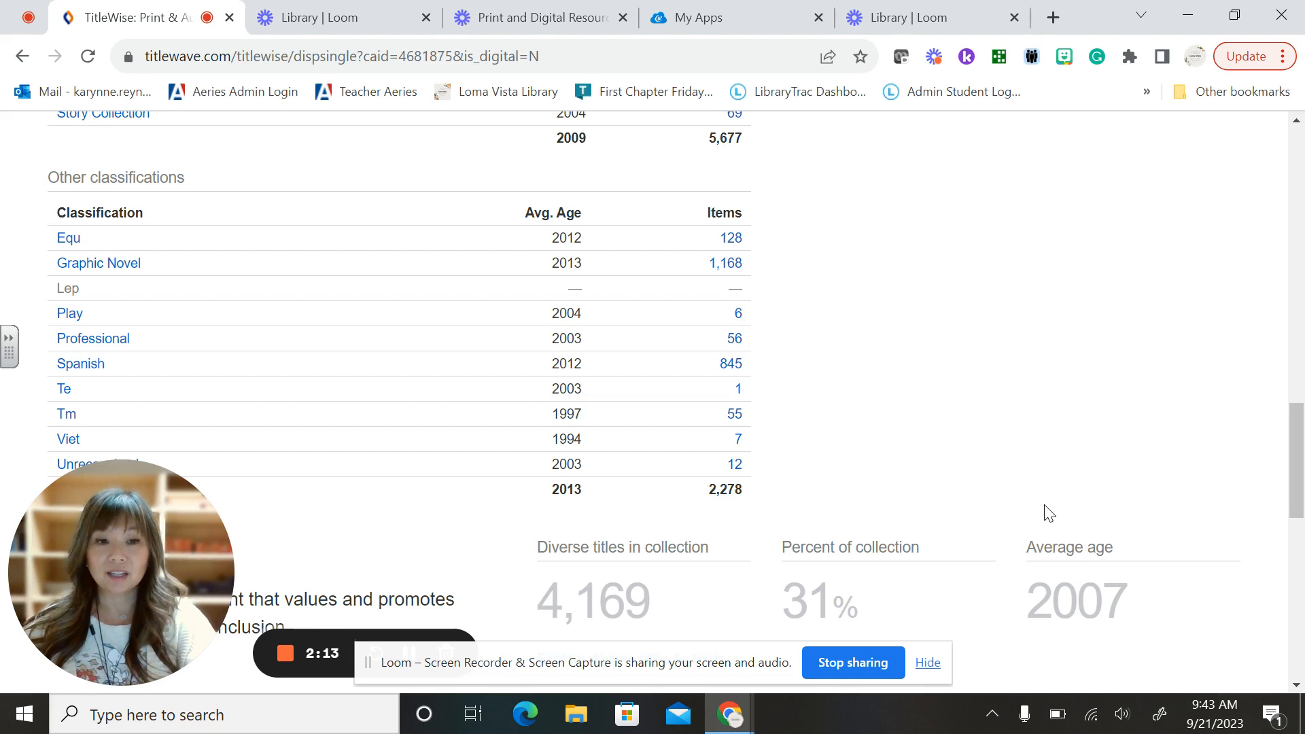
{"action": "scroll", "scroll_direction": "down", "scroll_amount": 3}
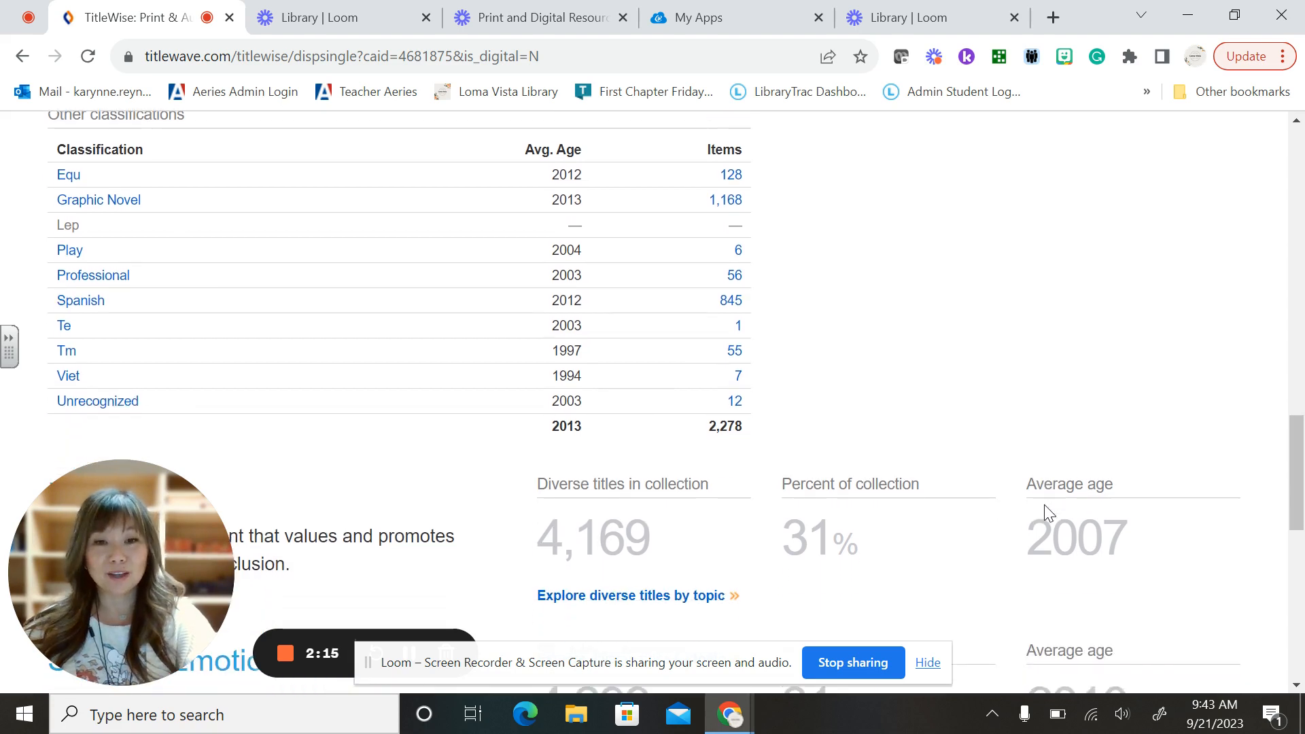
- Review Diversity, SEL (4,299 titles) and 5th-grade average reading level, then return to the report's top
{"action": "scroll", "scroll_direction": "down", "scroll_amount": 3}
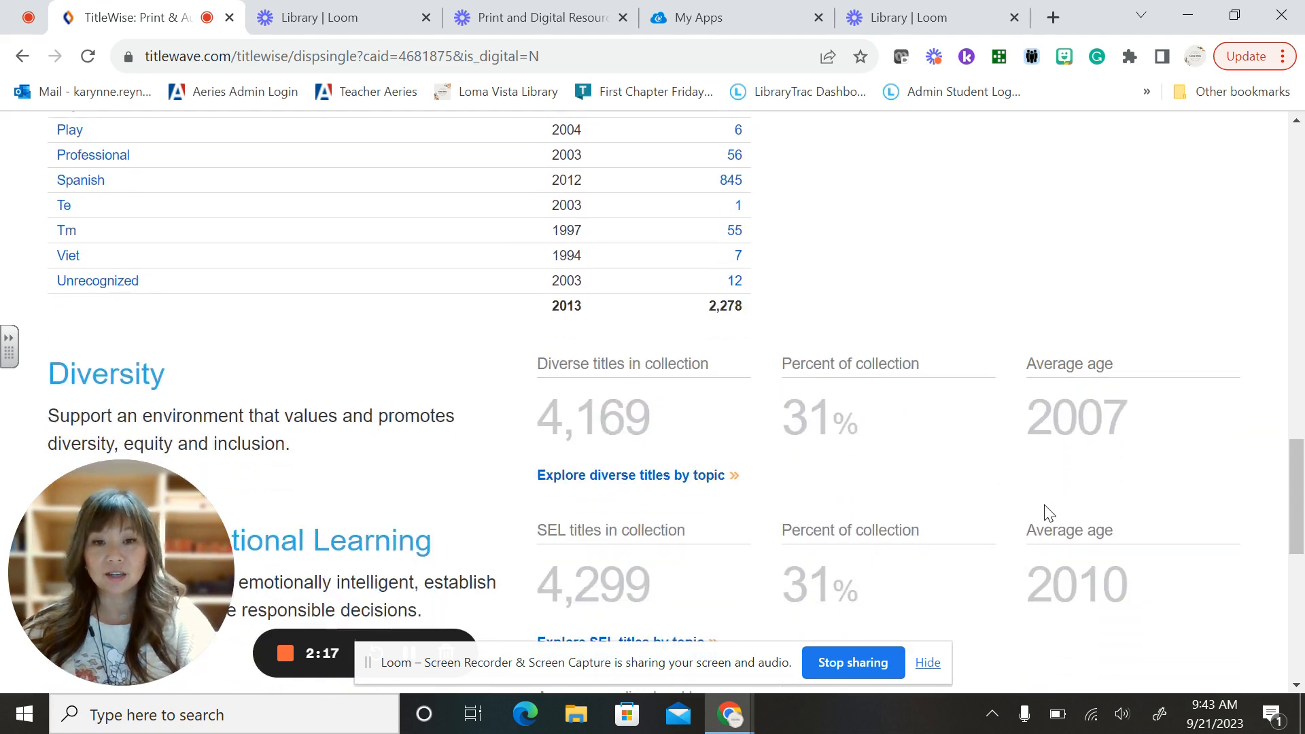
{"action": "scroll", "scroll_direction": "down", "scroll_amount": 3}
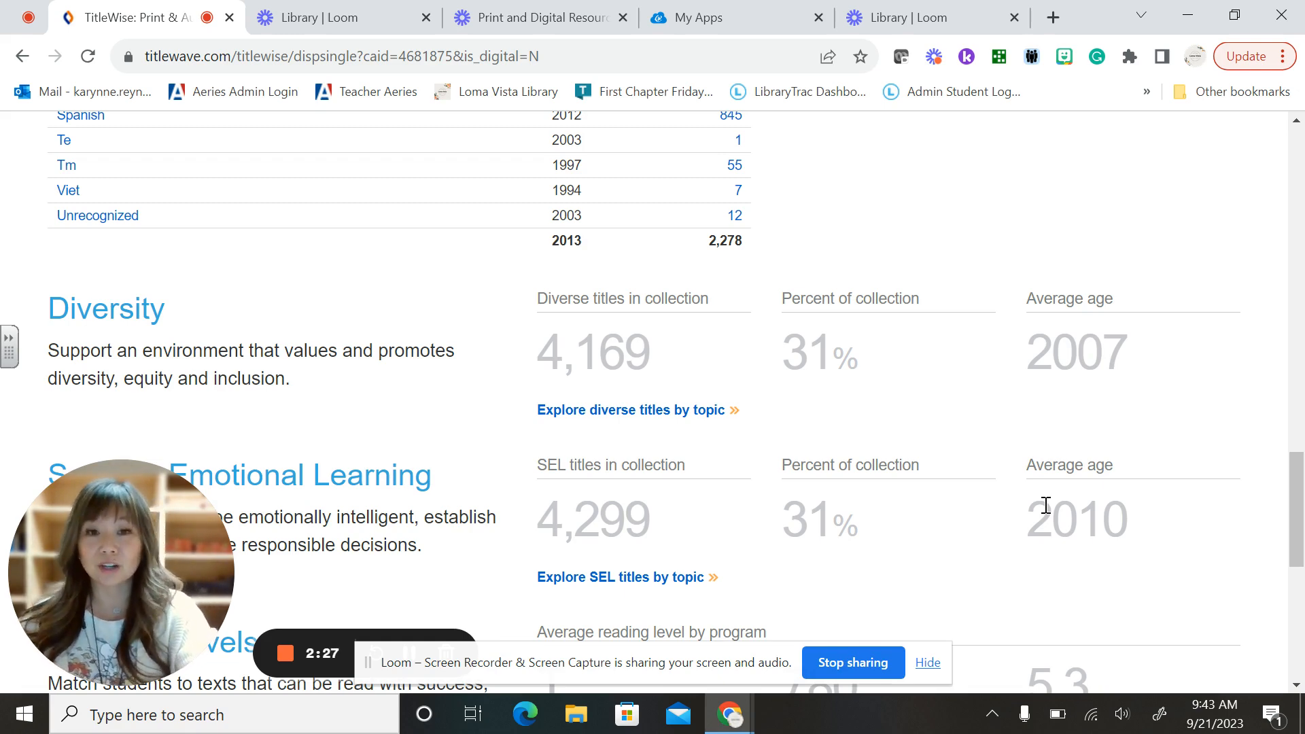
{"action": "scroll", "scroll_direction": "down", "scroll_amount": 3}
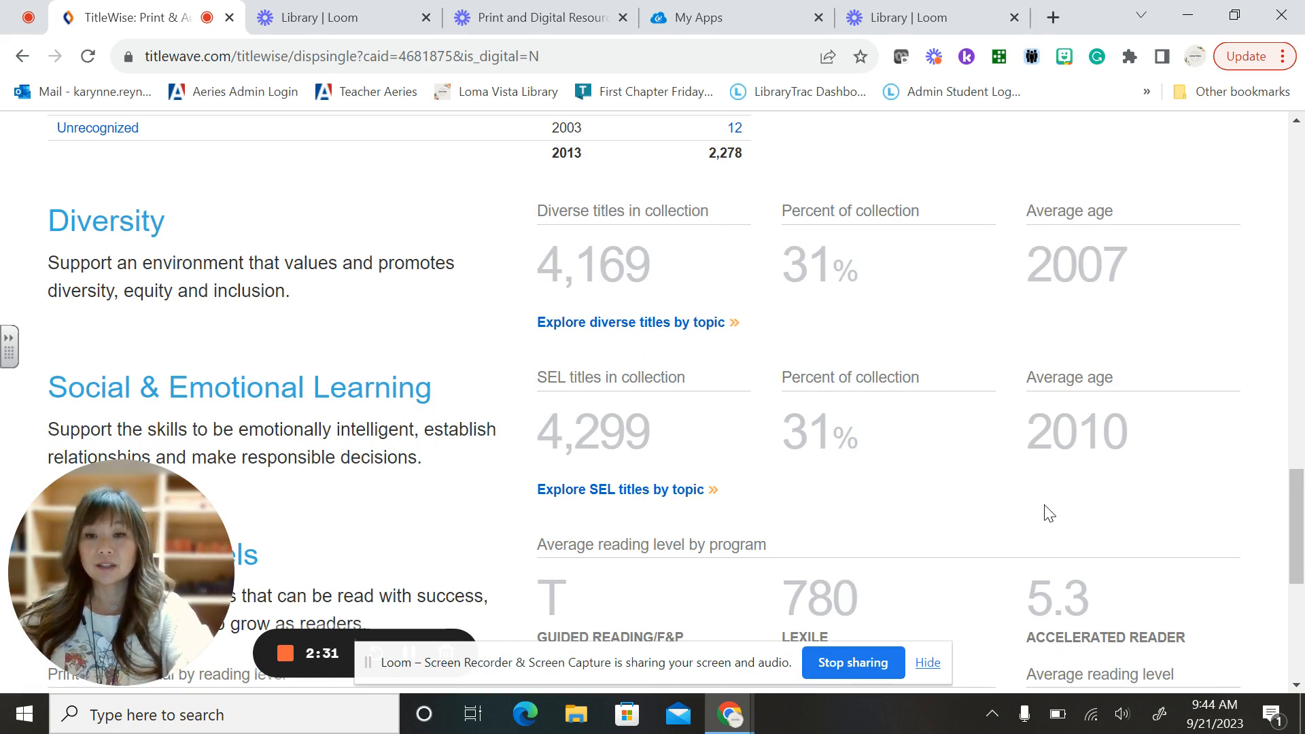
{"action": "scroll", "scroll_direction": "down", "scroll_amount": 3}
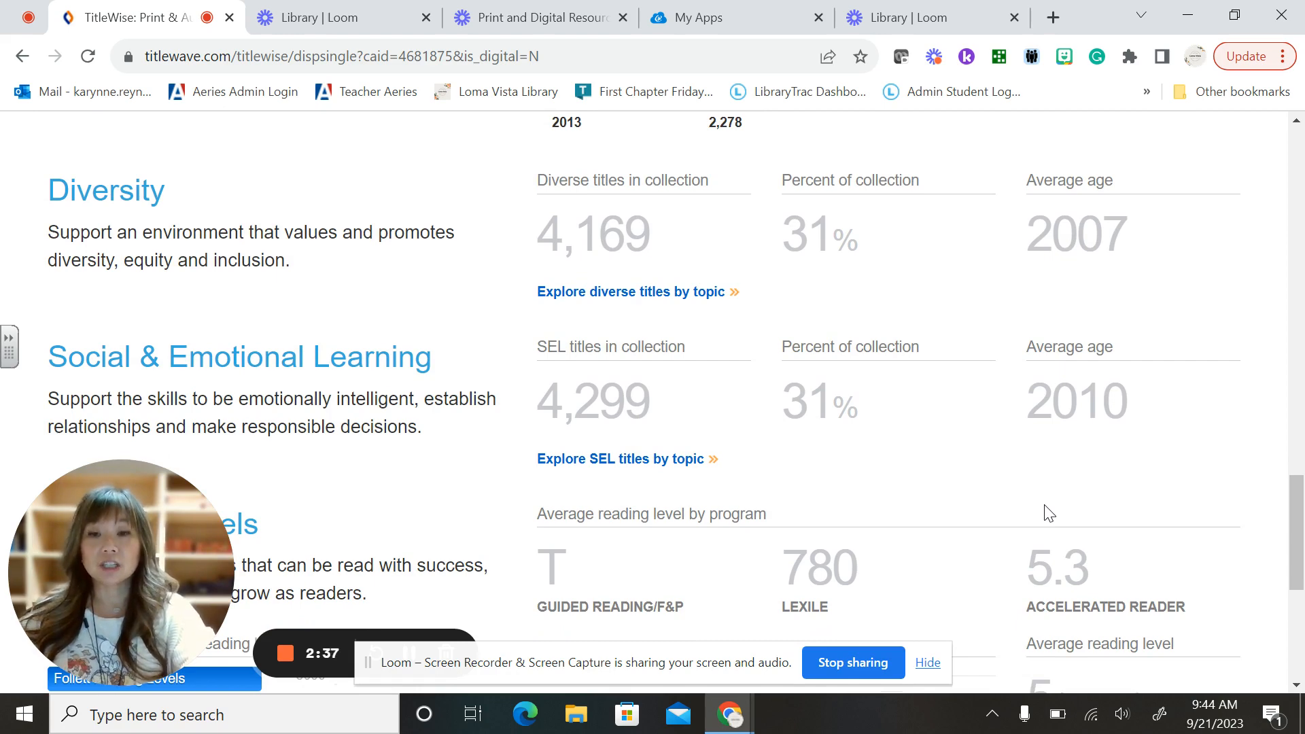
{"action": "scroll", "scroll_direction": "down", "scroll_amount": 3}
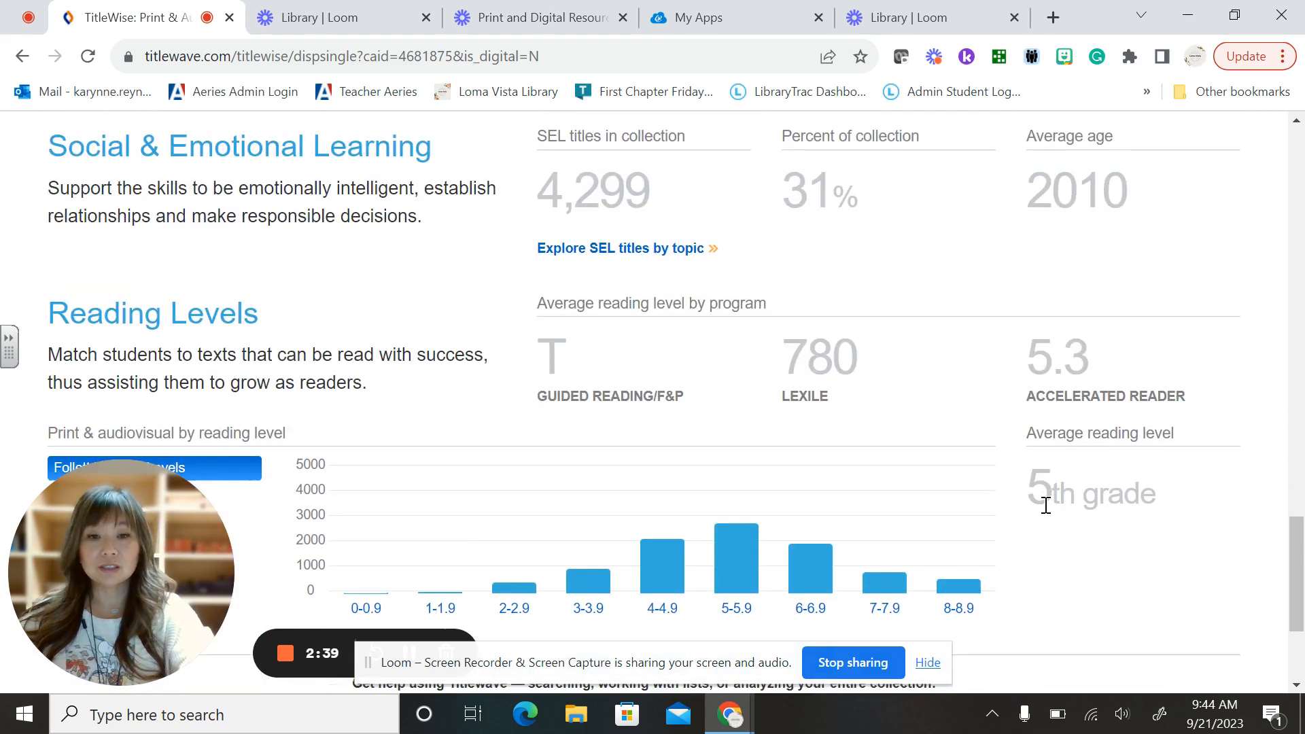
{"action": "scroll", "scroll_direction": "down", "scroll_amount": 3}
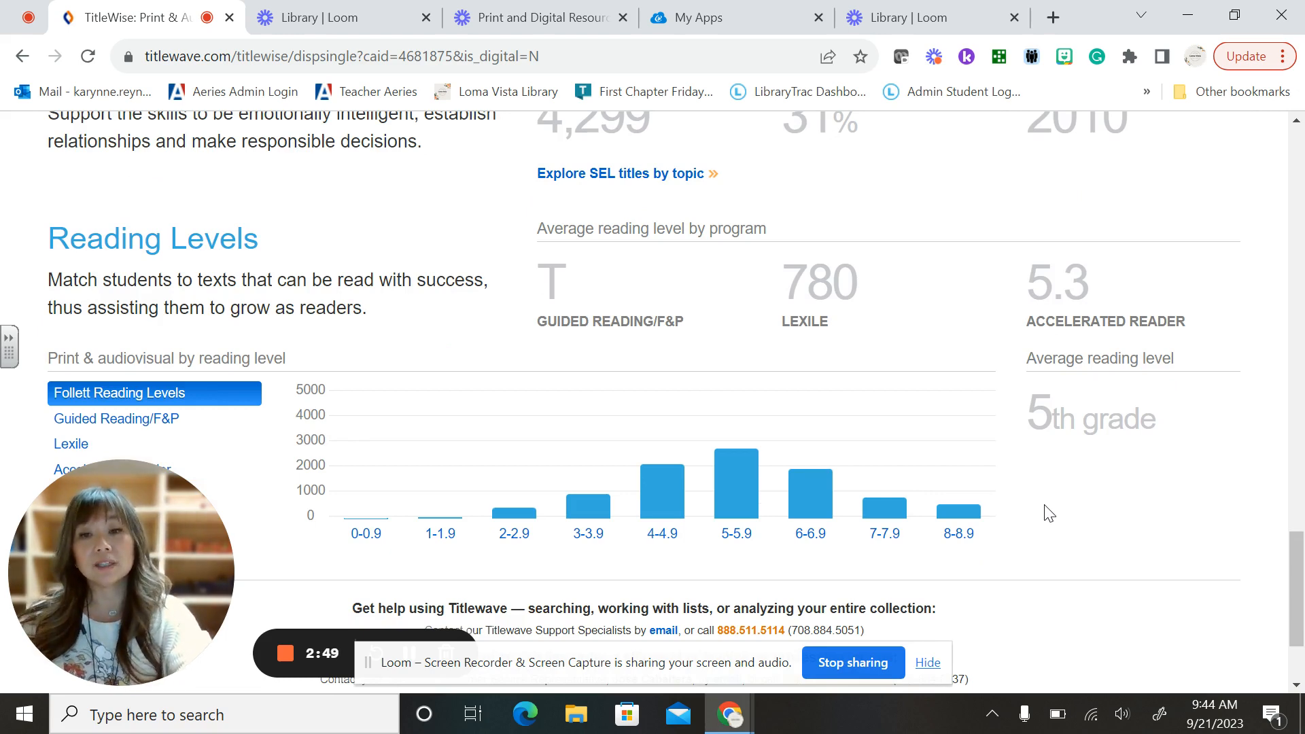
{"action": "scroll", "scroll_direction": "down", "scroll_amount": 3}
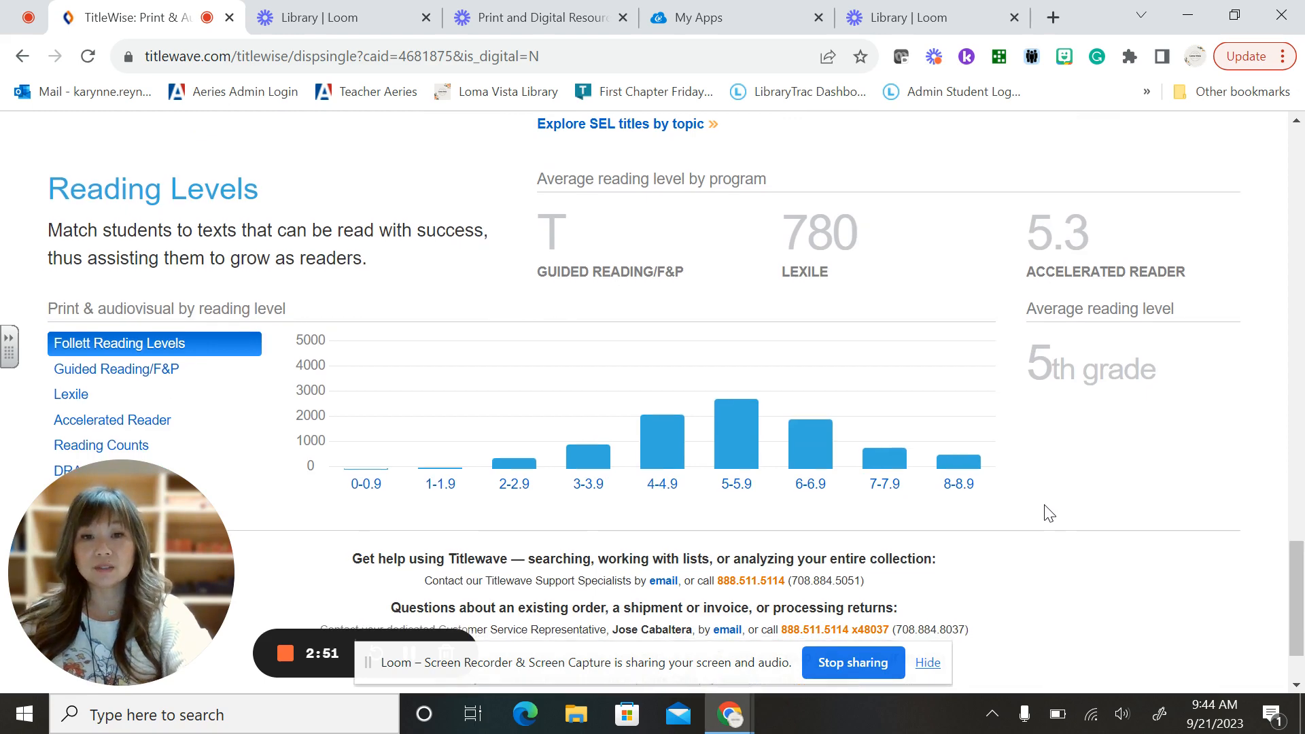
{"action": "scroll", "scroll_direction": "up", "scroll_amount": 3}
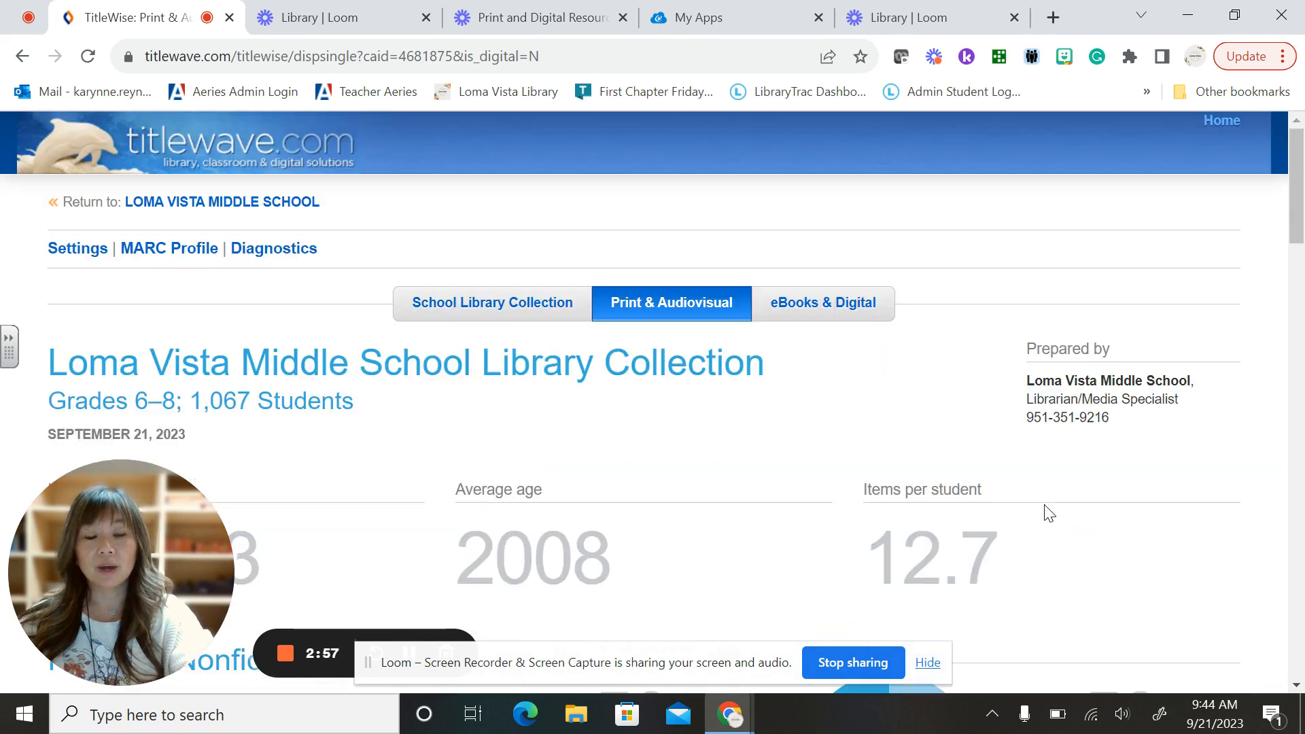
{"action": "left_click", "coordinate": [821, 302]}
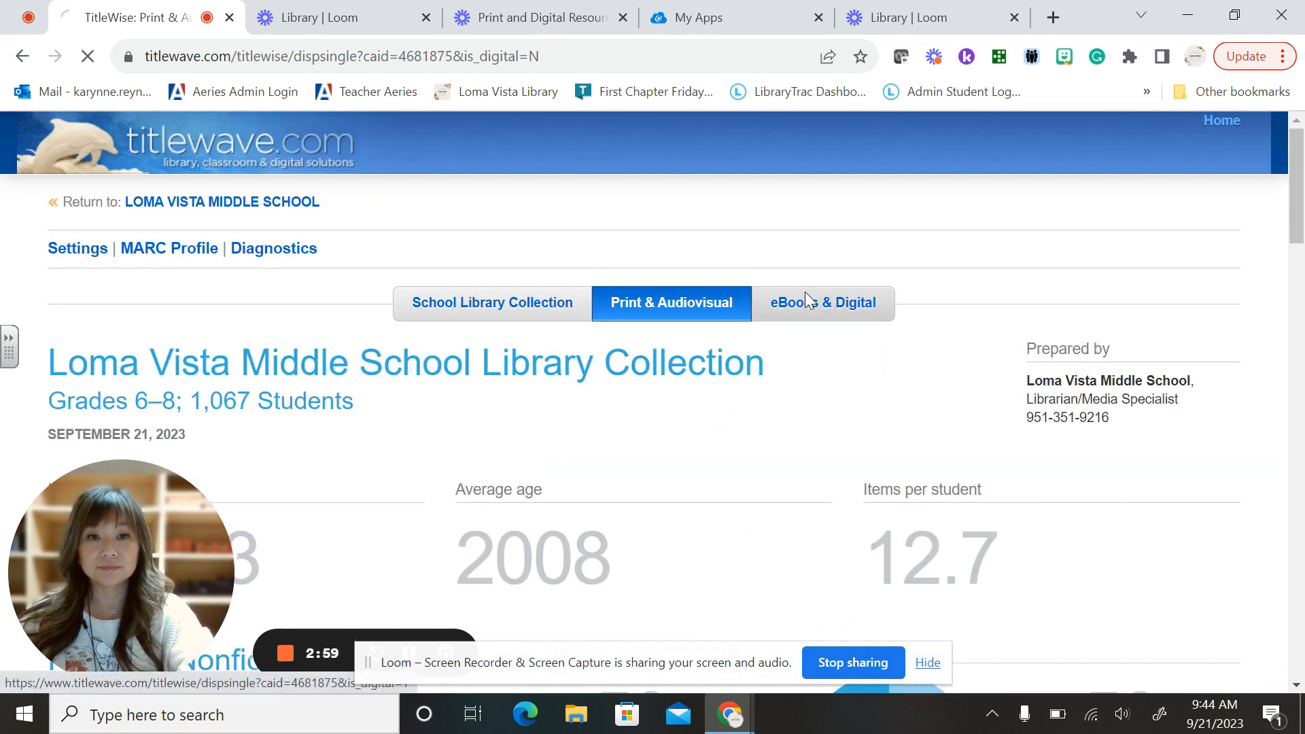
{"action": "left_click", "coordinate": [822, 302]}
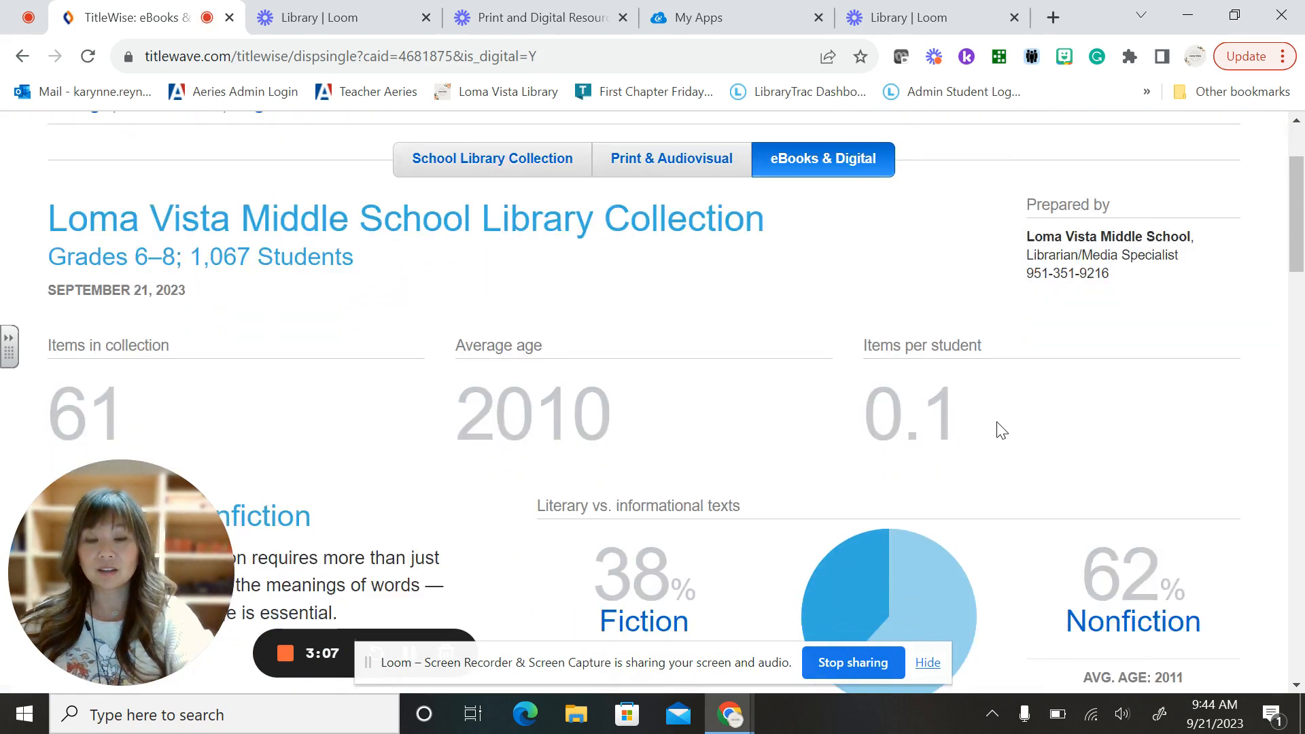
{"action": "scroll", "scroll_direction": "down", "scroll_amount": 3}
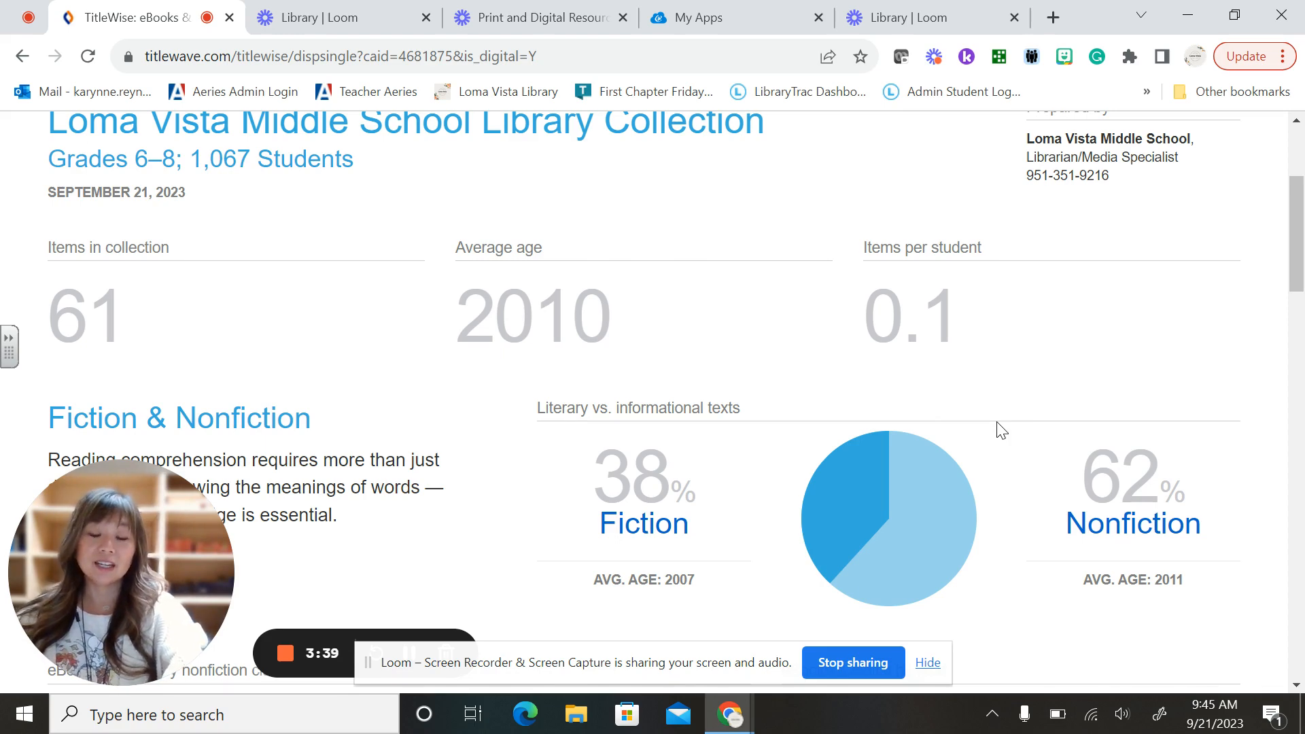
{"action": "scroll", "scroll_direction": "down", "scroll_amount": 3}
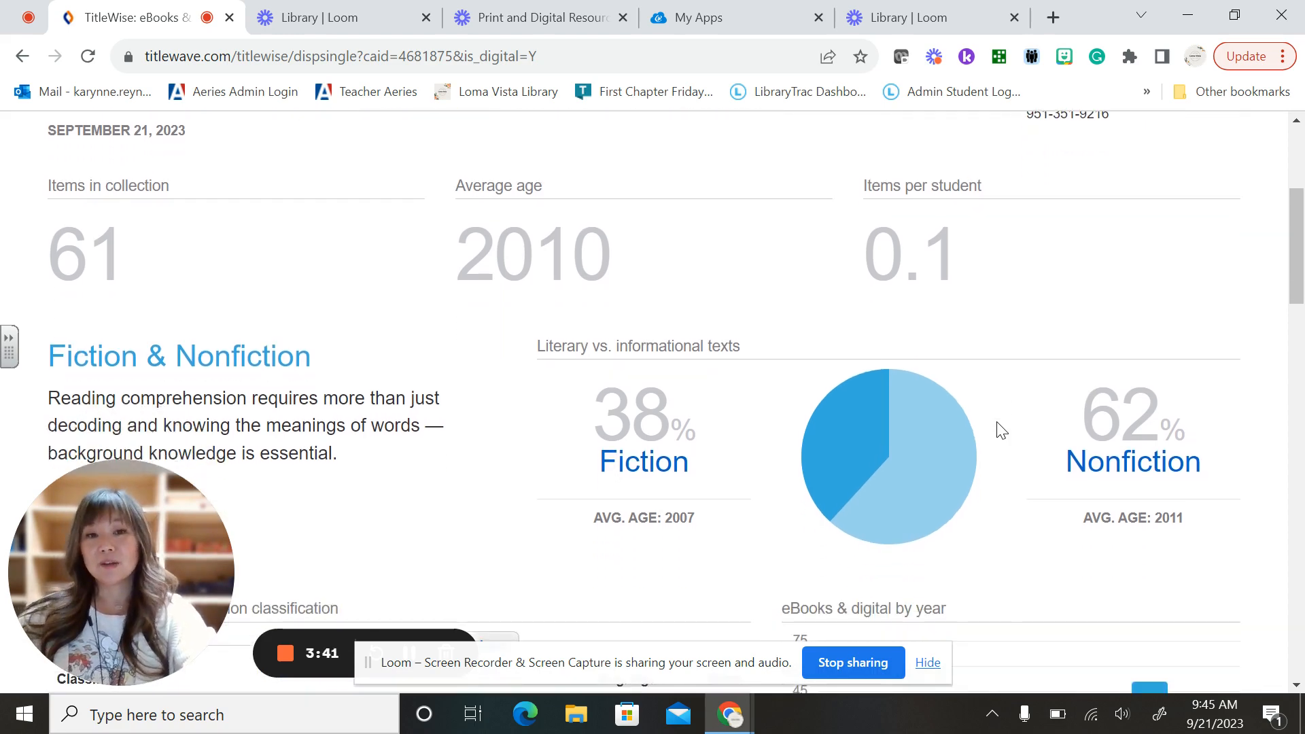
{"action": "scroll", "scroll_direction": "down", "scroll_amount": 3}
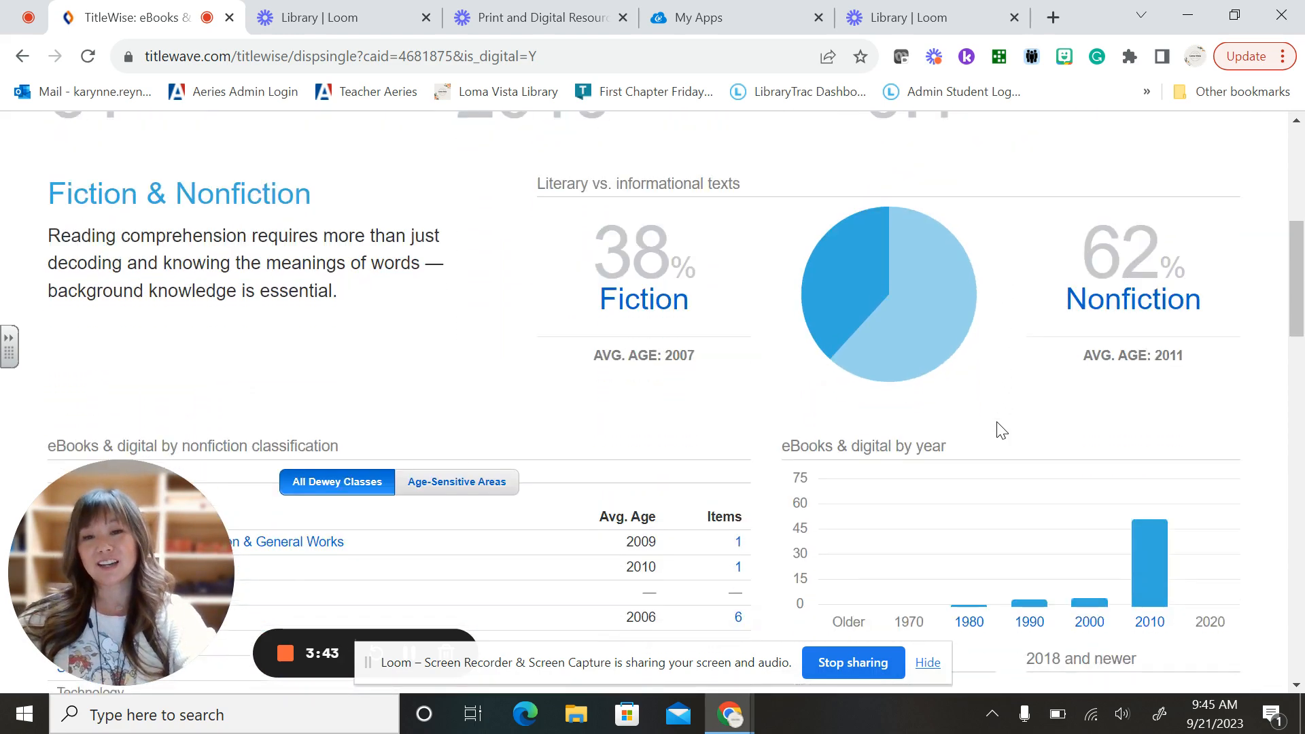
{"action": "scroll", "scroll_direction": "down", "scroll_amount": 3}
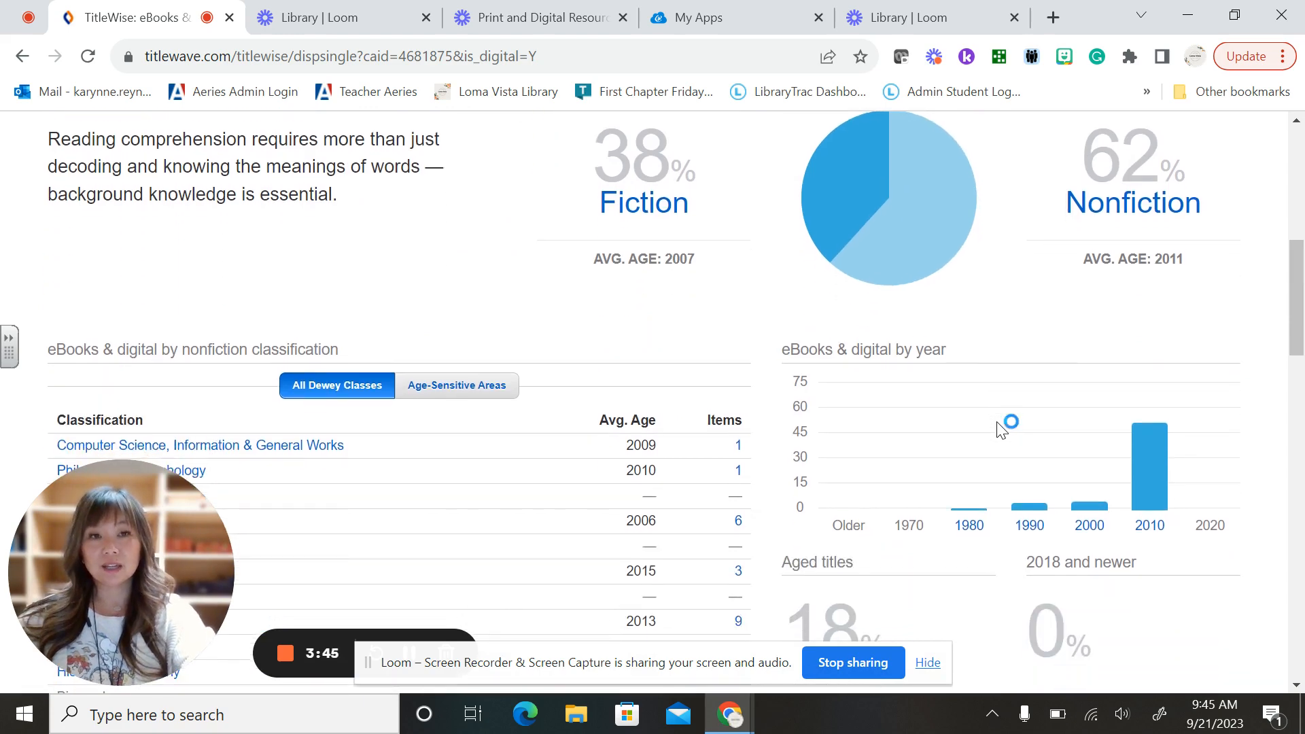
{"action": "scroll", "scroll_direction": "down", "scroll_amount": 3}
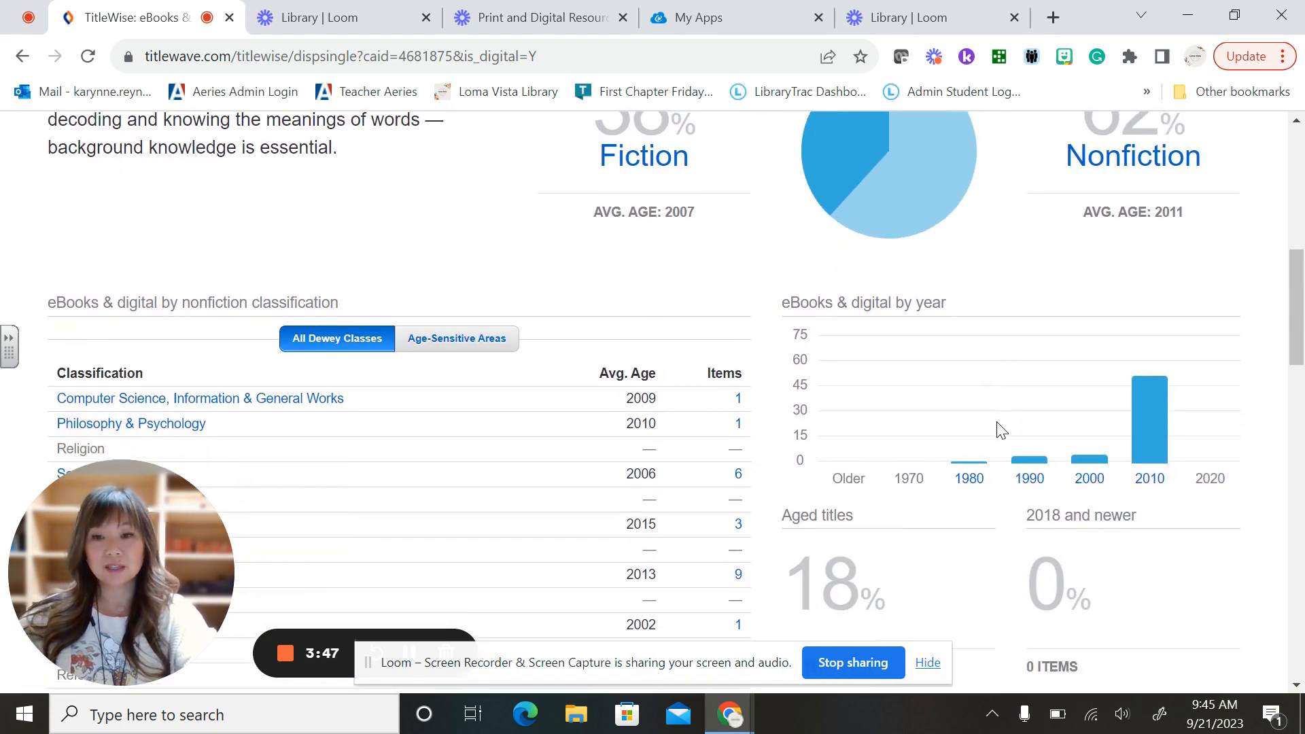
{"action": "scroll", "scroll_direction": "down", "scroll_amount": 3}
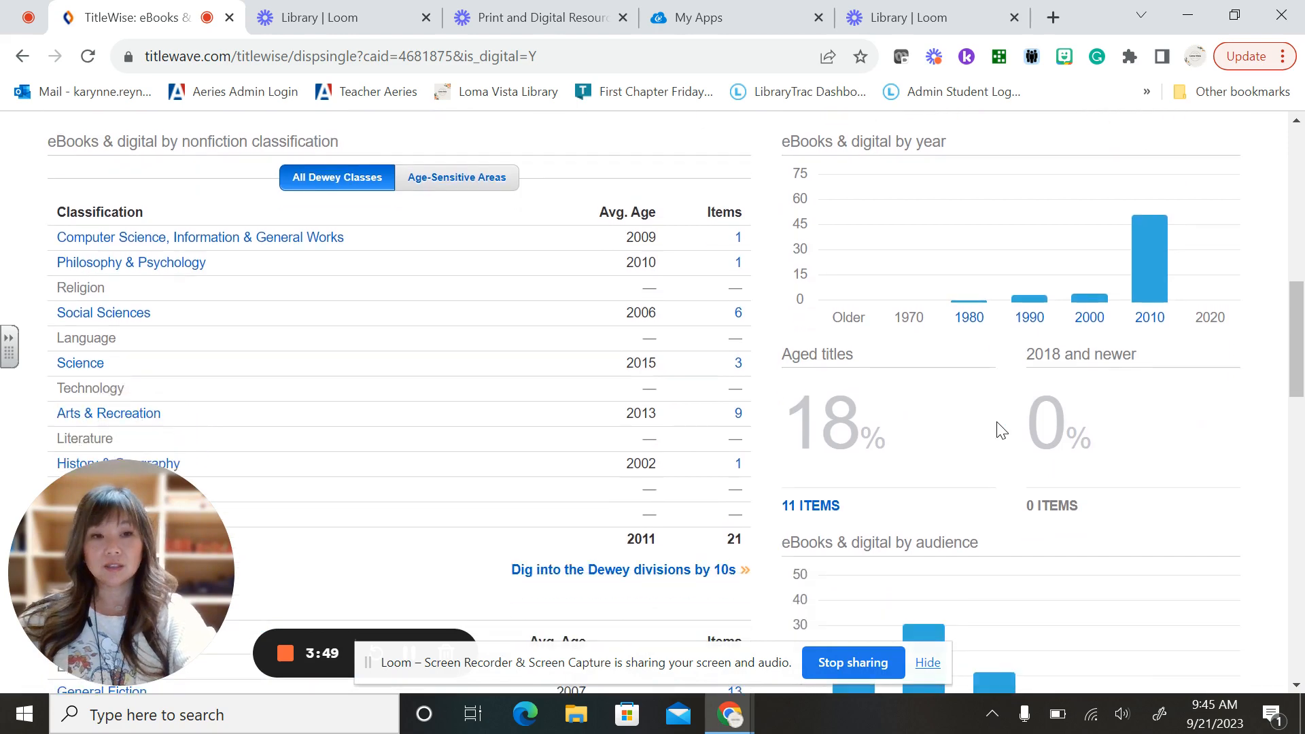
{"action": "scroll", "scroll_direction": "down", "scroll_amount": 3}
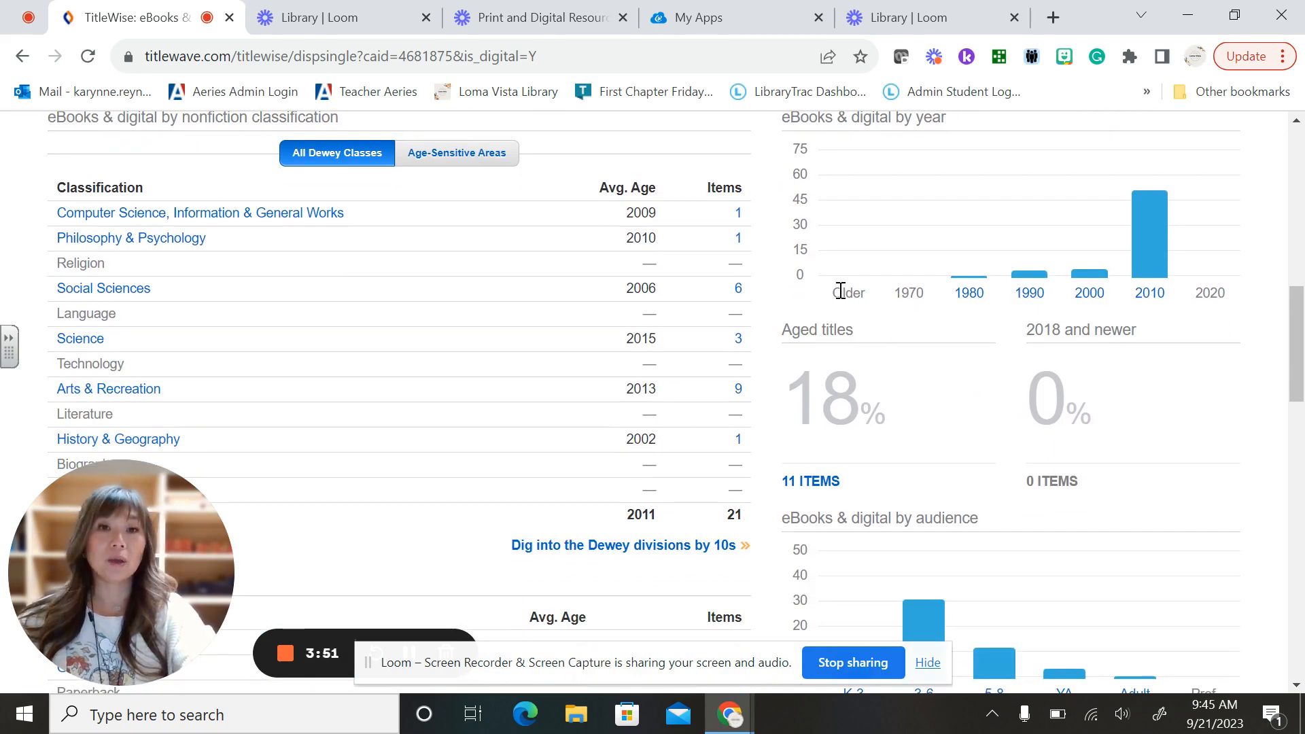
{"action": "mouse_move", "coordinate": [711, 17]}
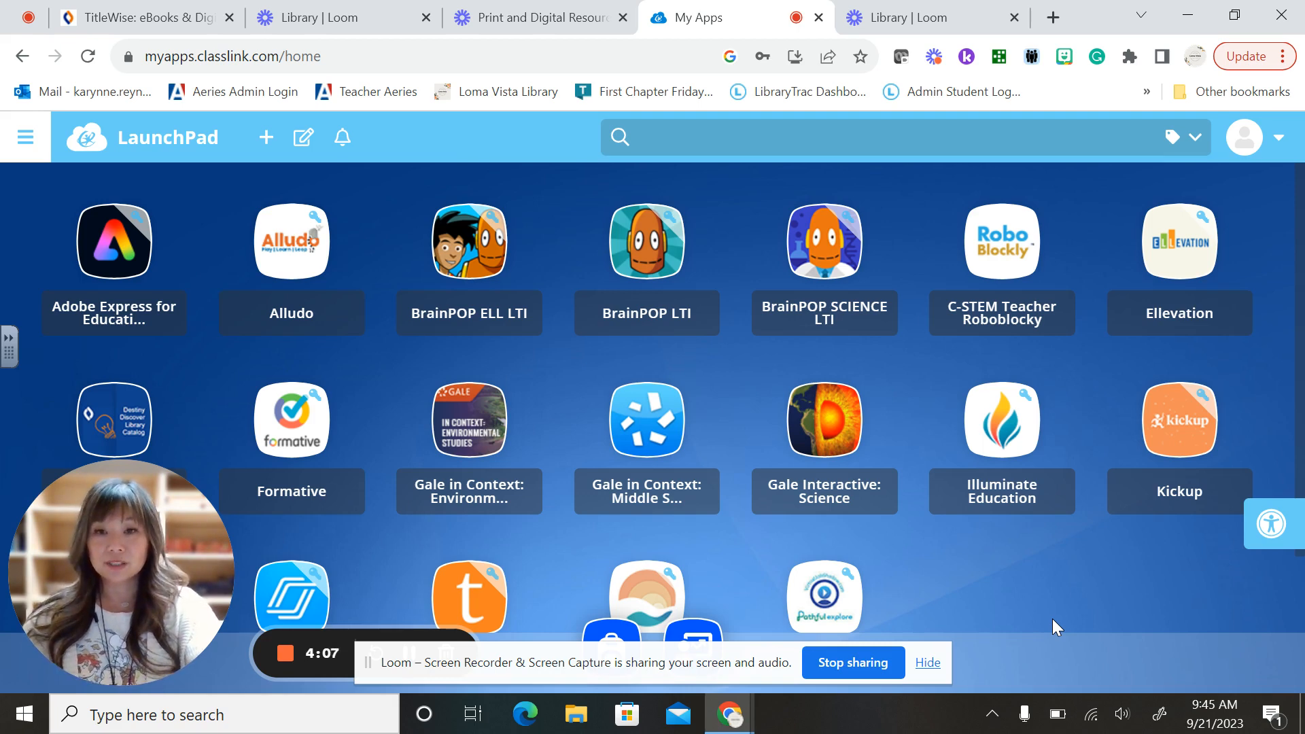
- Scroll through the LaunchPad My Apps tiles showing BrainPOP, Gale, Follett Destiny and Tutor.com
{"action": "scroll", "scroll_direction": "down", "scroll_amount": 3}
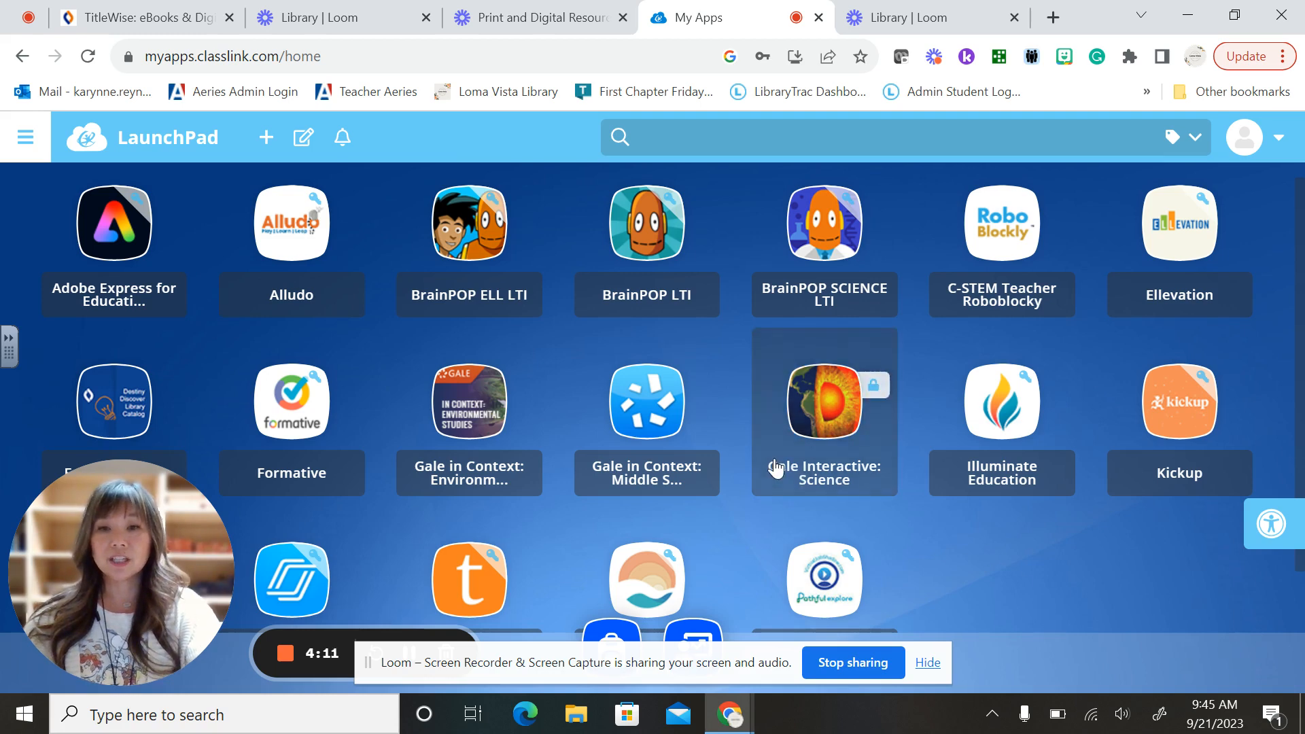
{"action": "mouse_move", "coordinate": [773, 353]}
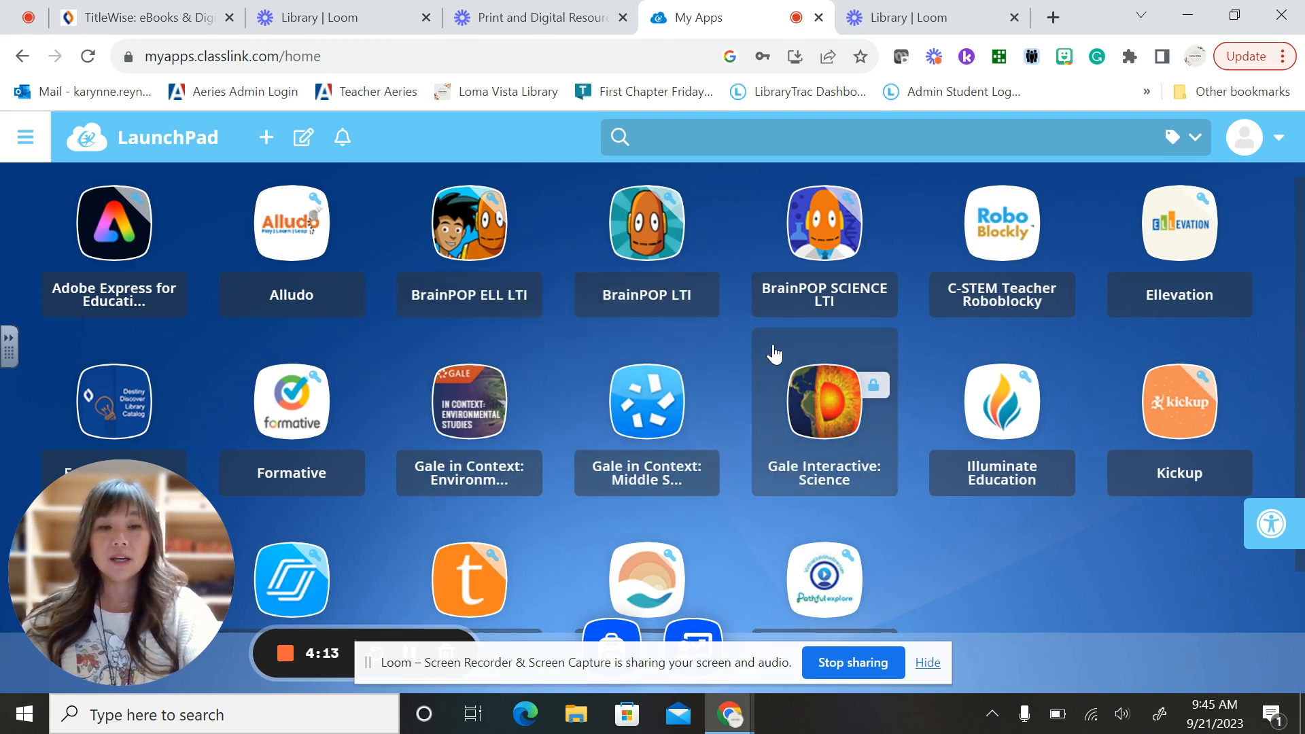
{"action": "scroll", "scroll_direction": "down", "scroll_amount": 3}
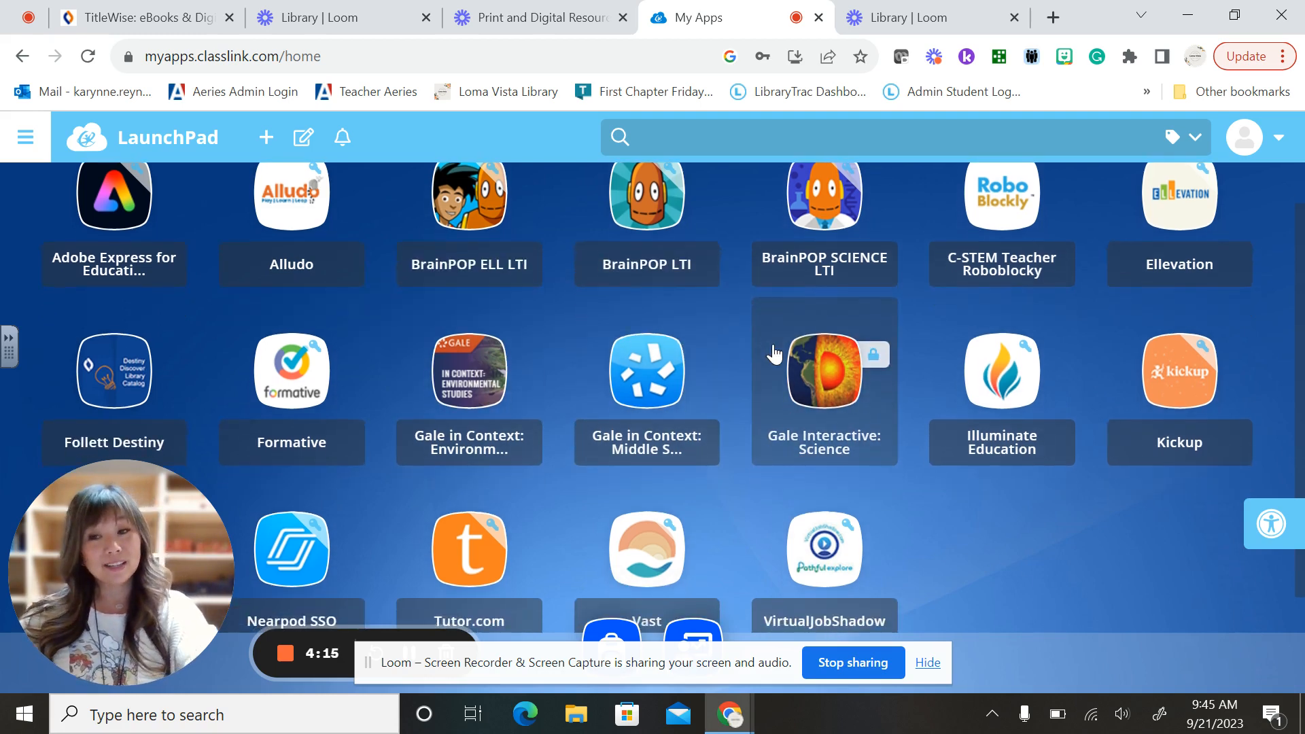
{"action": "mouse_move", "coordinate": [1022, 532]}
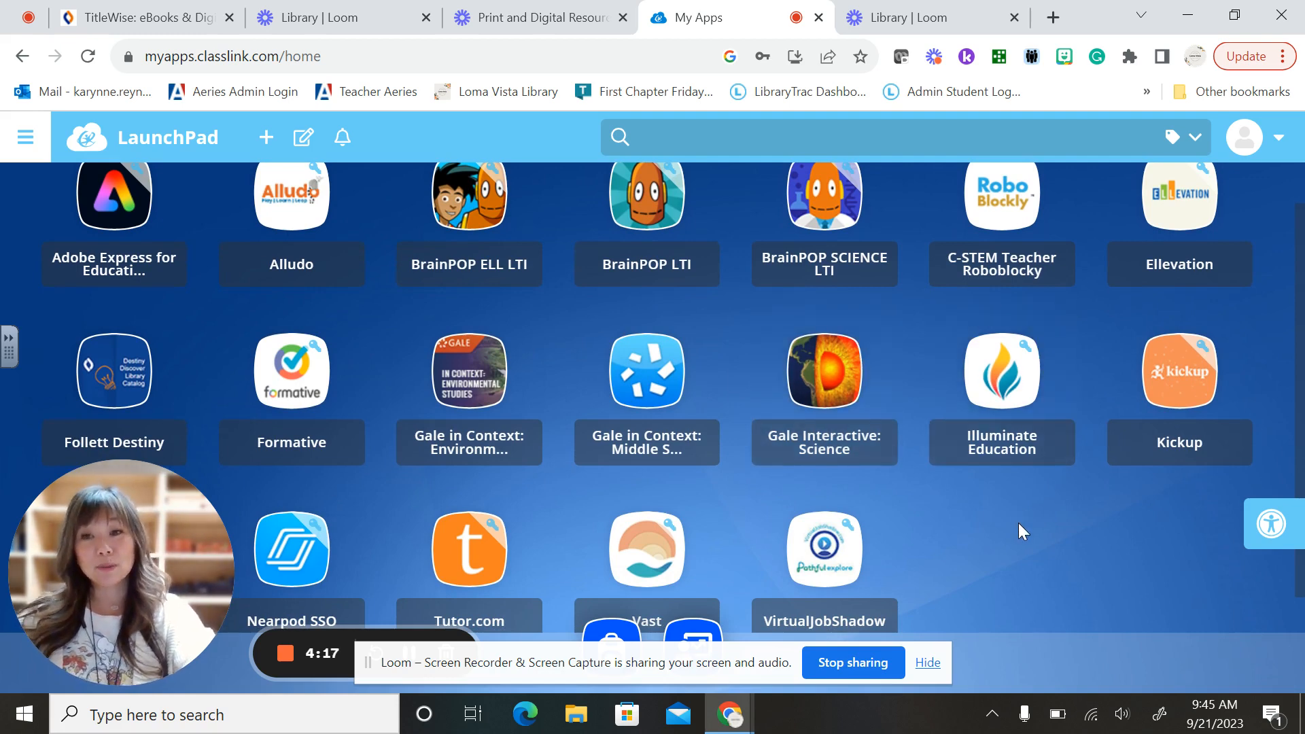
{"action": "scroll", "scroll_direction": "down", "scroll_amount": 3}
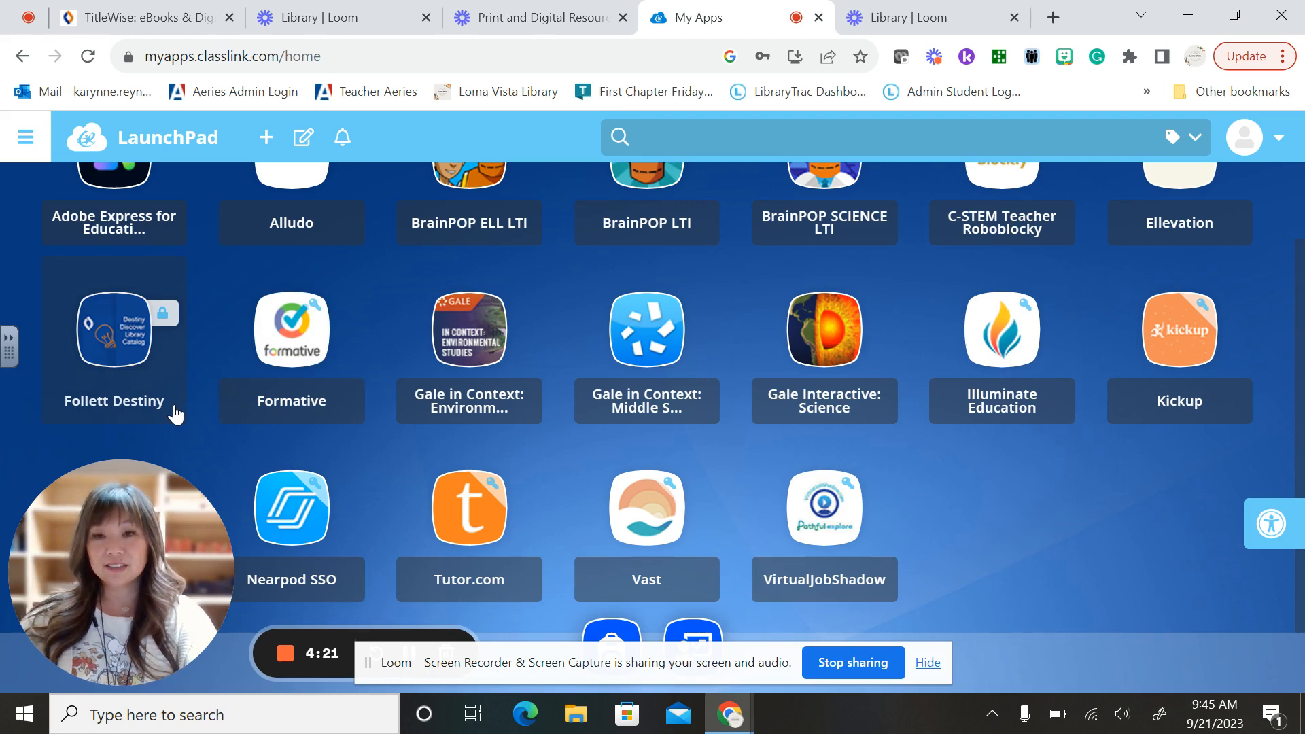
{"action": "mouse_move", "coordinate": [469, 408]}
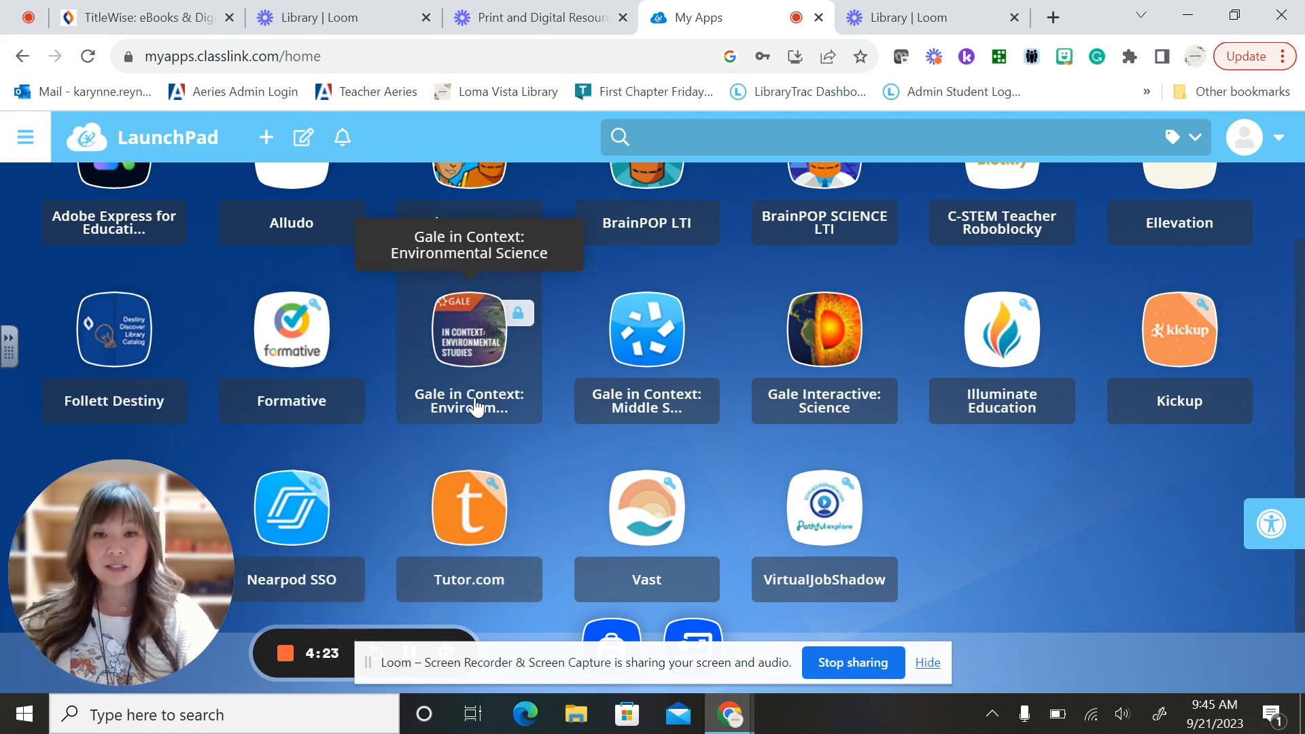
{"action": "mouse_move", "coordinate": [843, 541]}
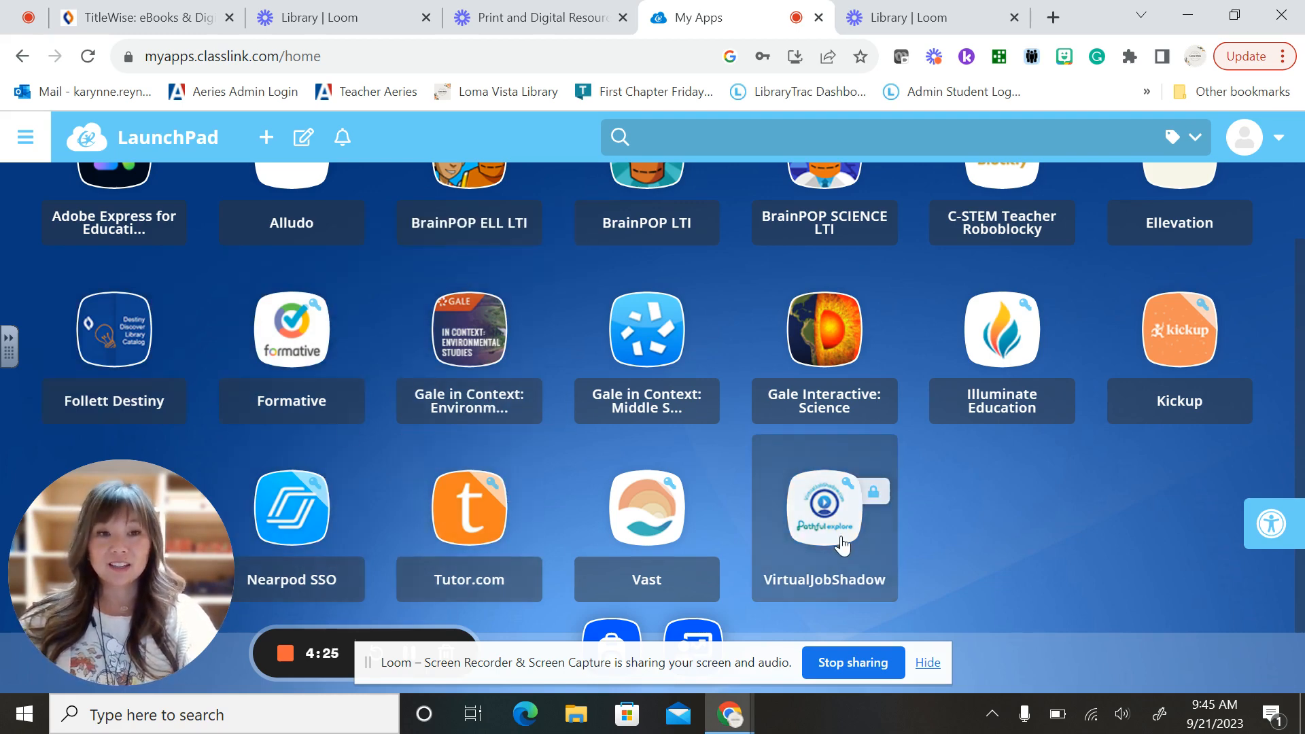
{"action": "mouse_move", "coordinate": [1006, 582]}
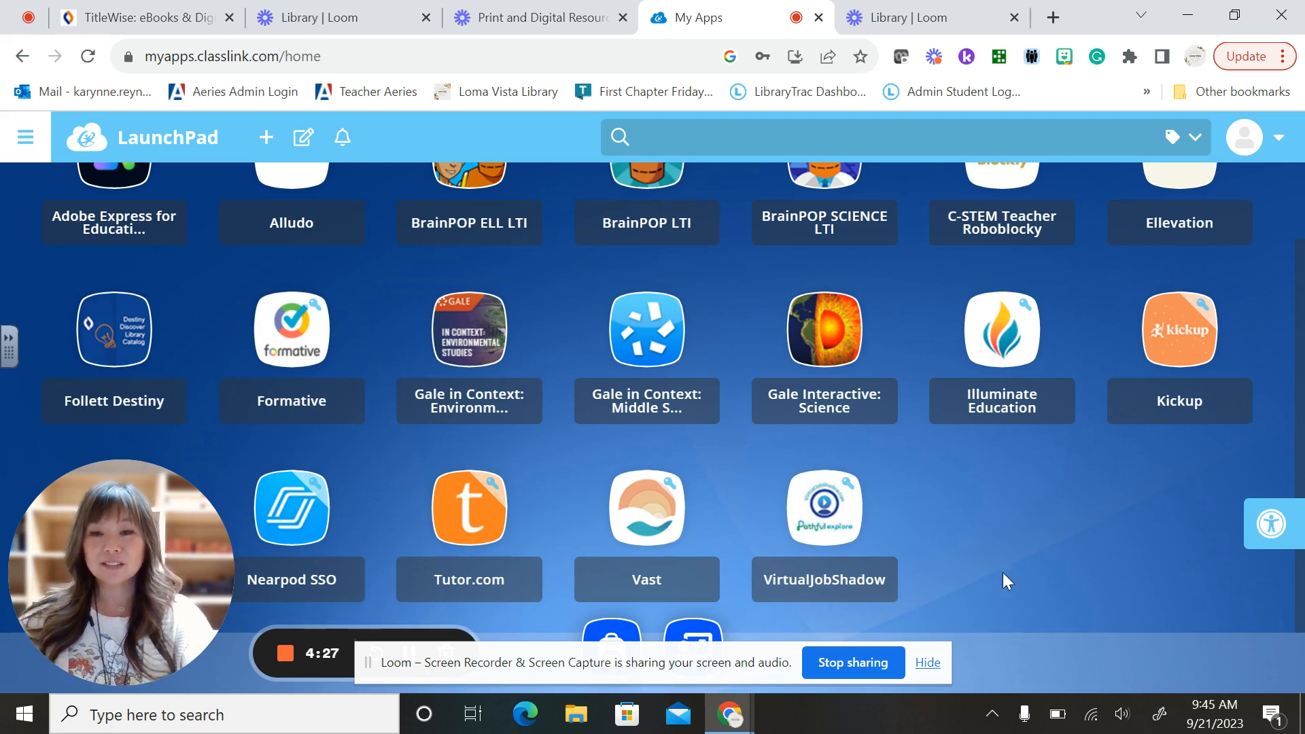
{"action": "mouse_move", "coordinate": [646, 507]}
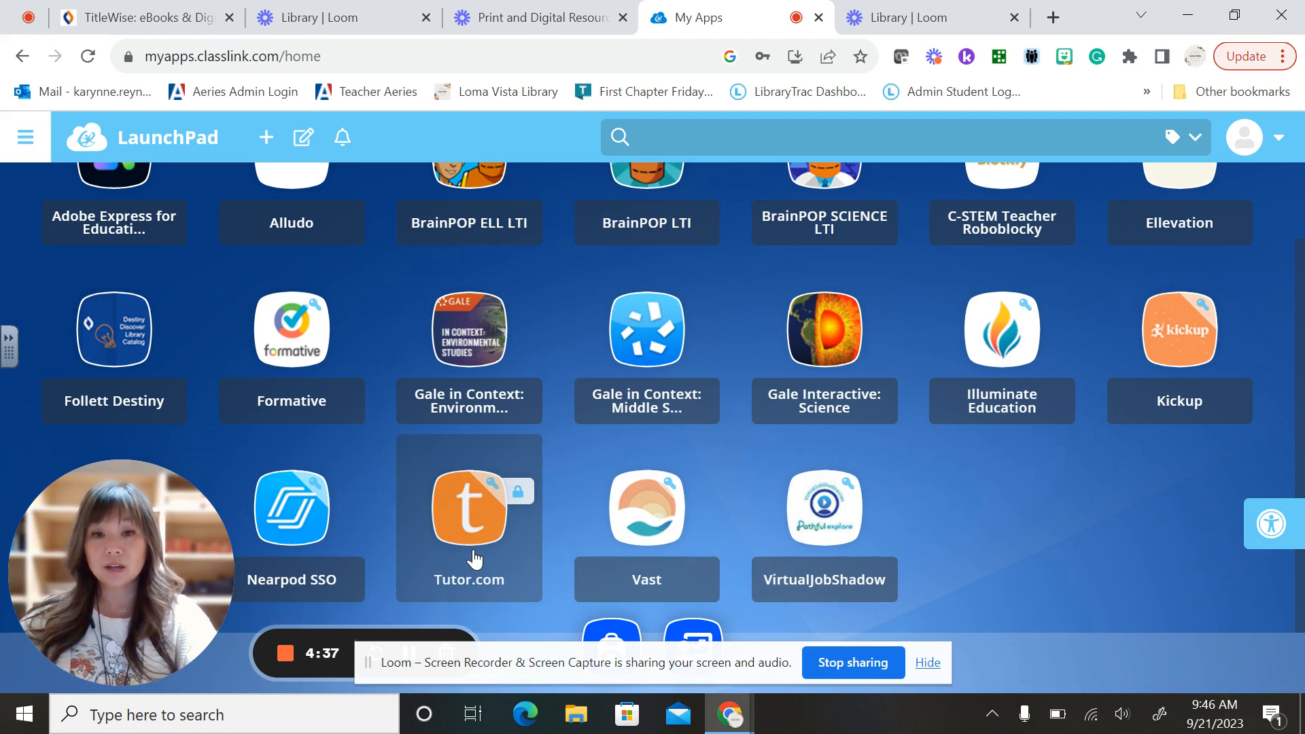
- Launch Tutor.com from its LaunchPad tile and check the My Account menu on the LEO admin page
{"action": "left_click", "coordinate": [469, 507]}
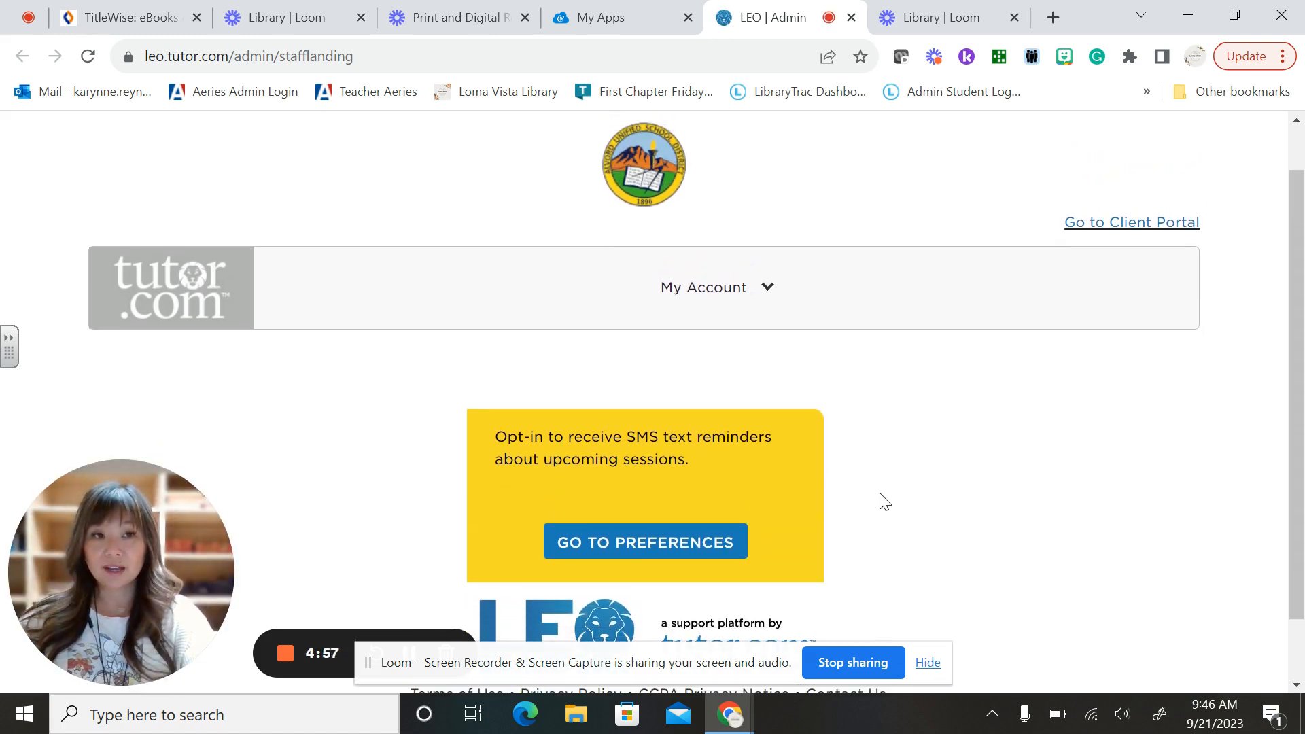
{"action": "left_click", "coordinate": [713, 287]}
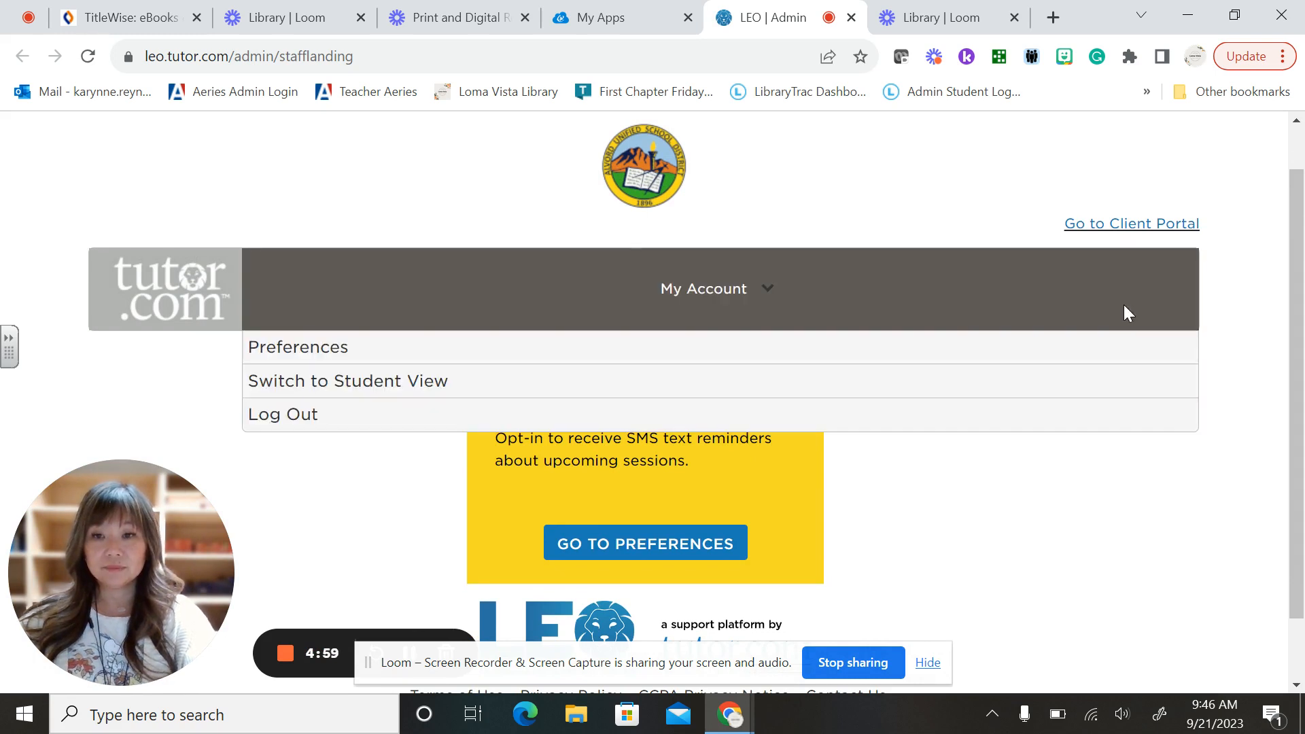
{"action": "left_click", "coordinate": [715, 288]}
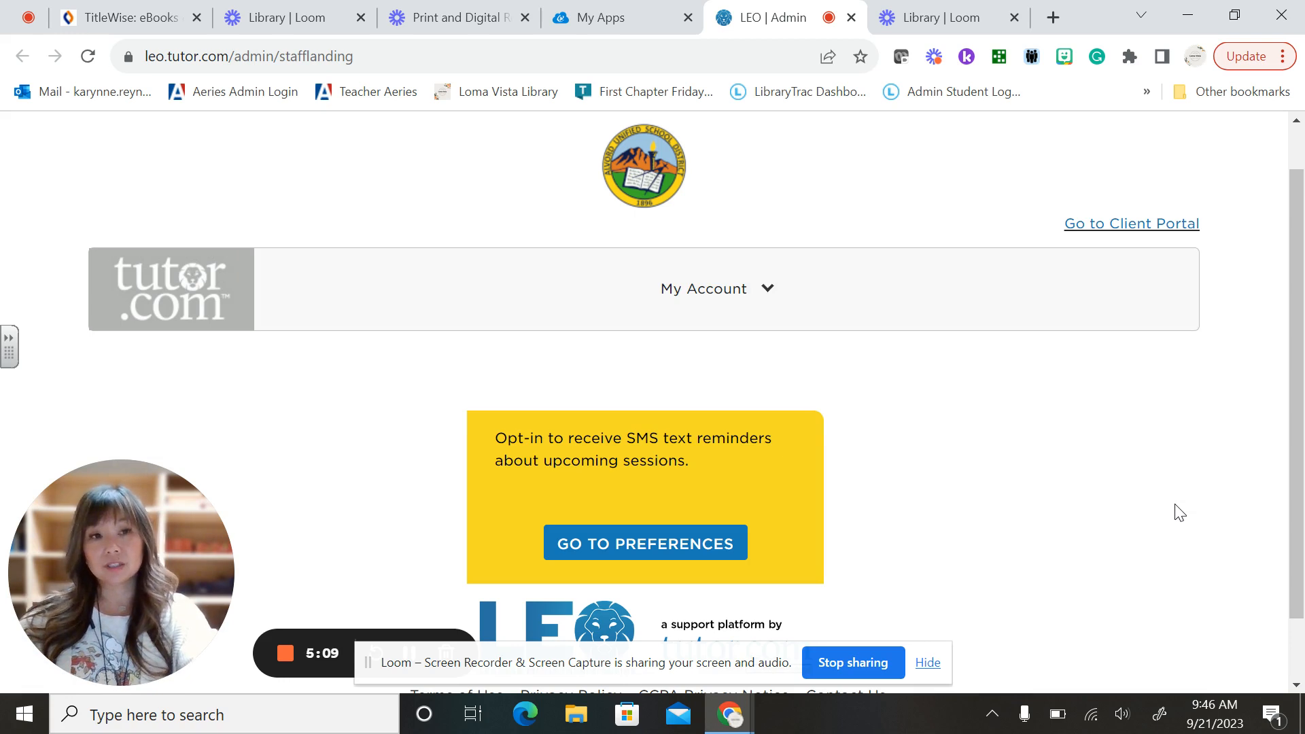
{"action": "mouse_move", "coordinate": [901, 347]}
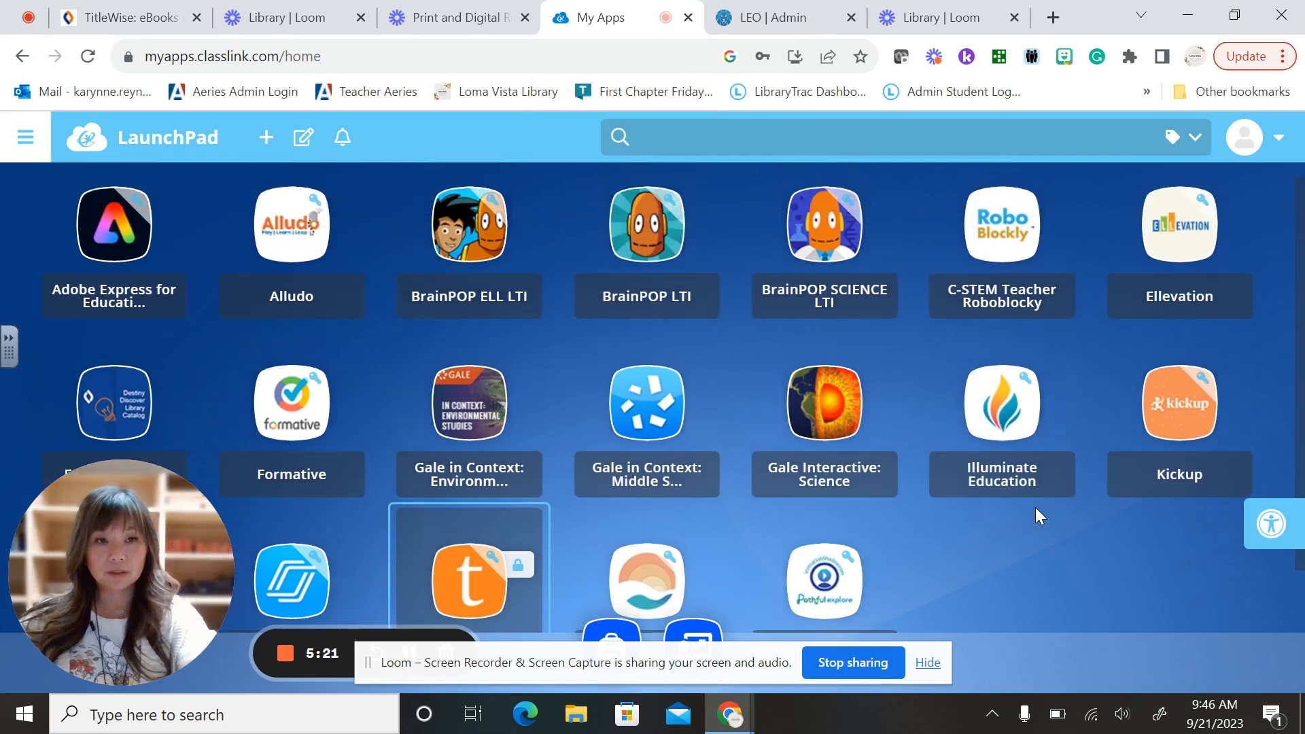
- Scroll through the LaunchPad My Apps tiles again, with the Tutor.com tile among them
{"action": "scroll", "scroll_direction": "down", "scroll_amount": 3}
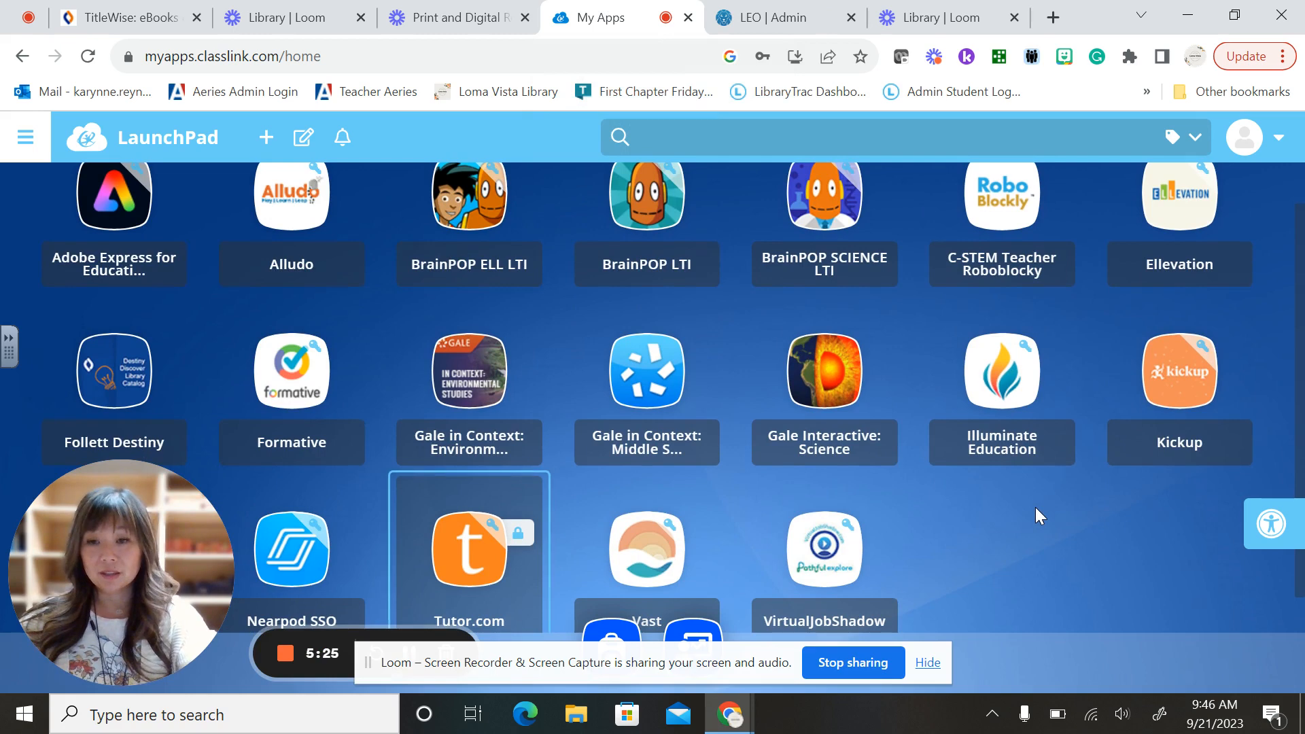
{"action": "scroll", "scroll_direction": "down", "scroll_amount": 3}
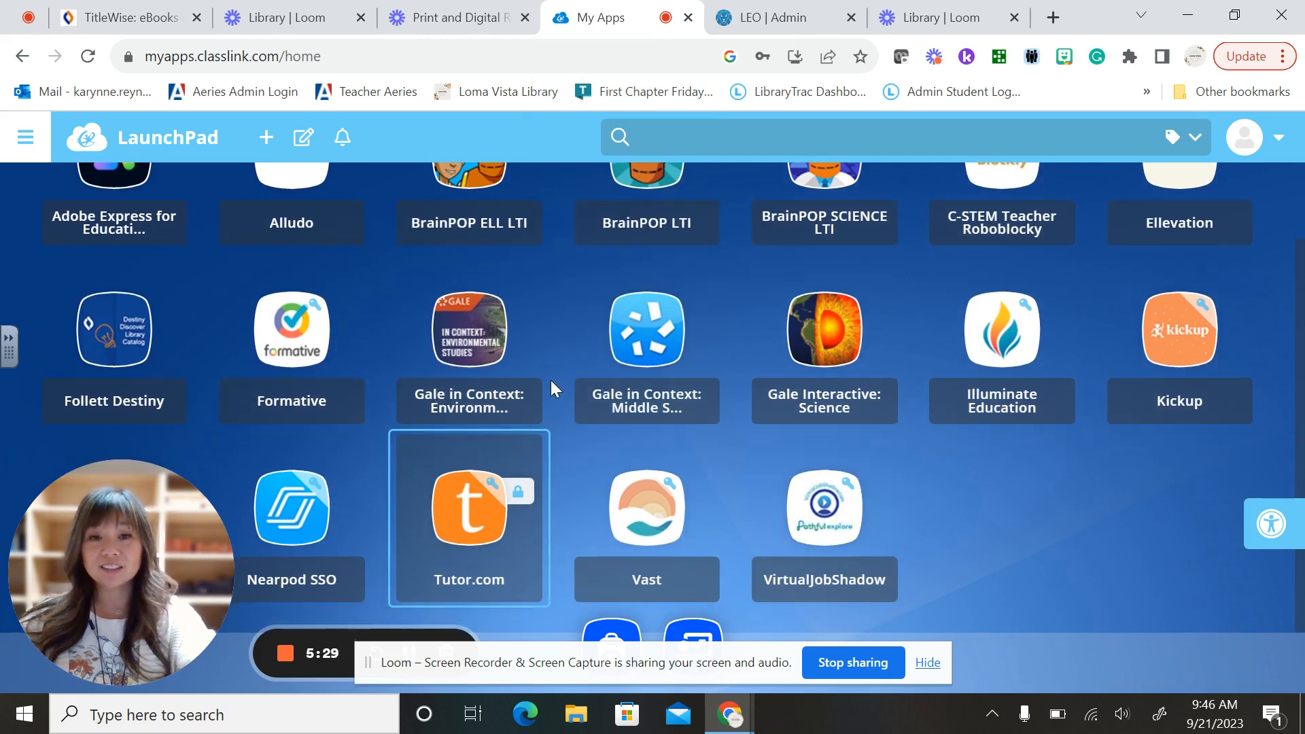
{"action": "mouse_move", "coordinate": [647, 408]}
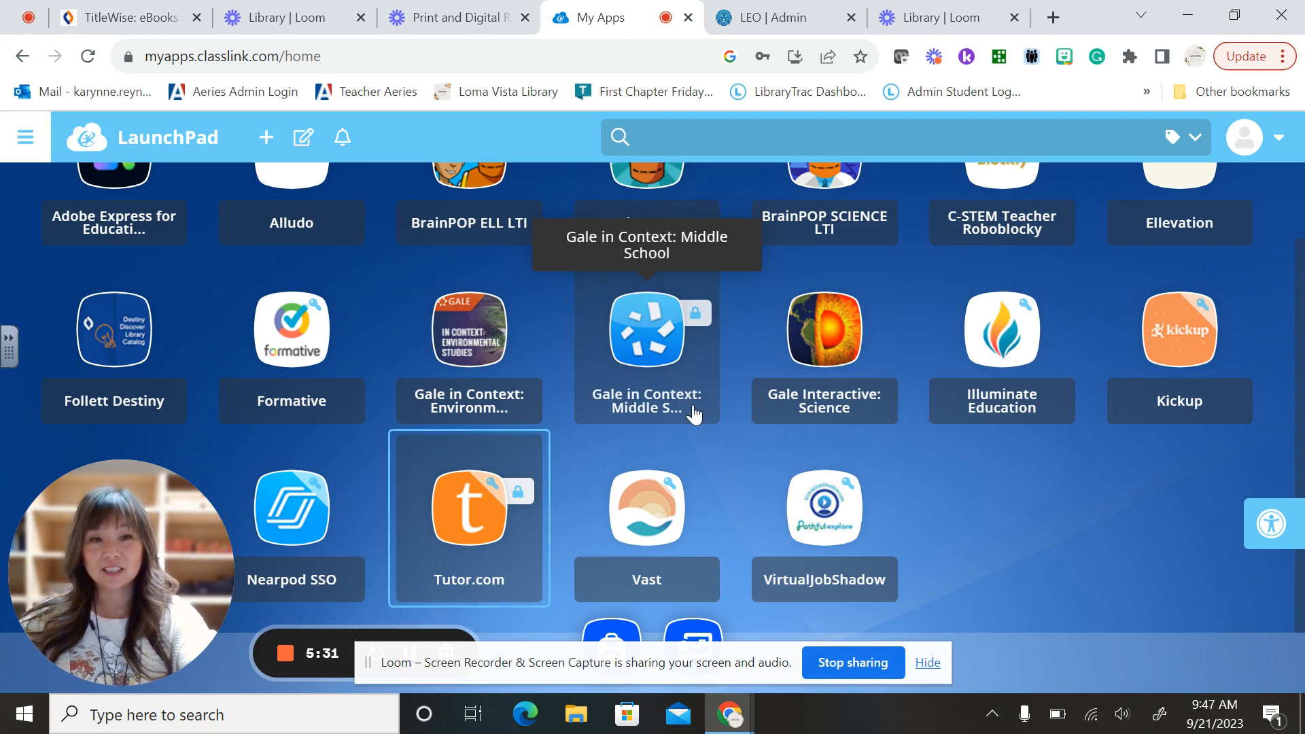